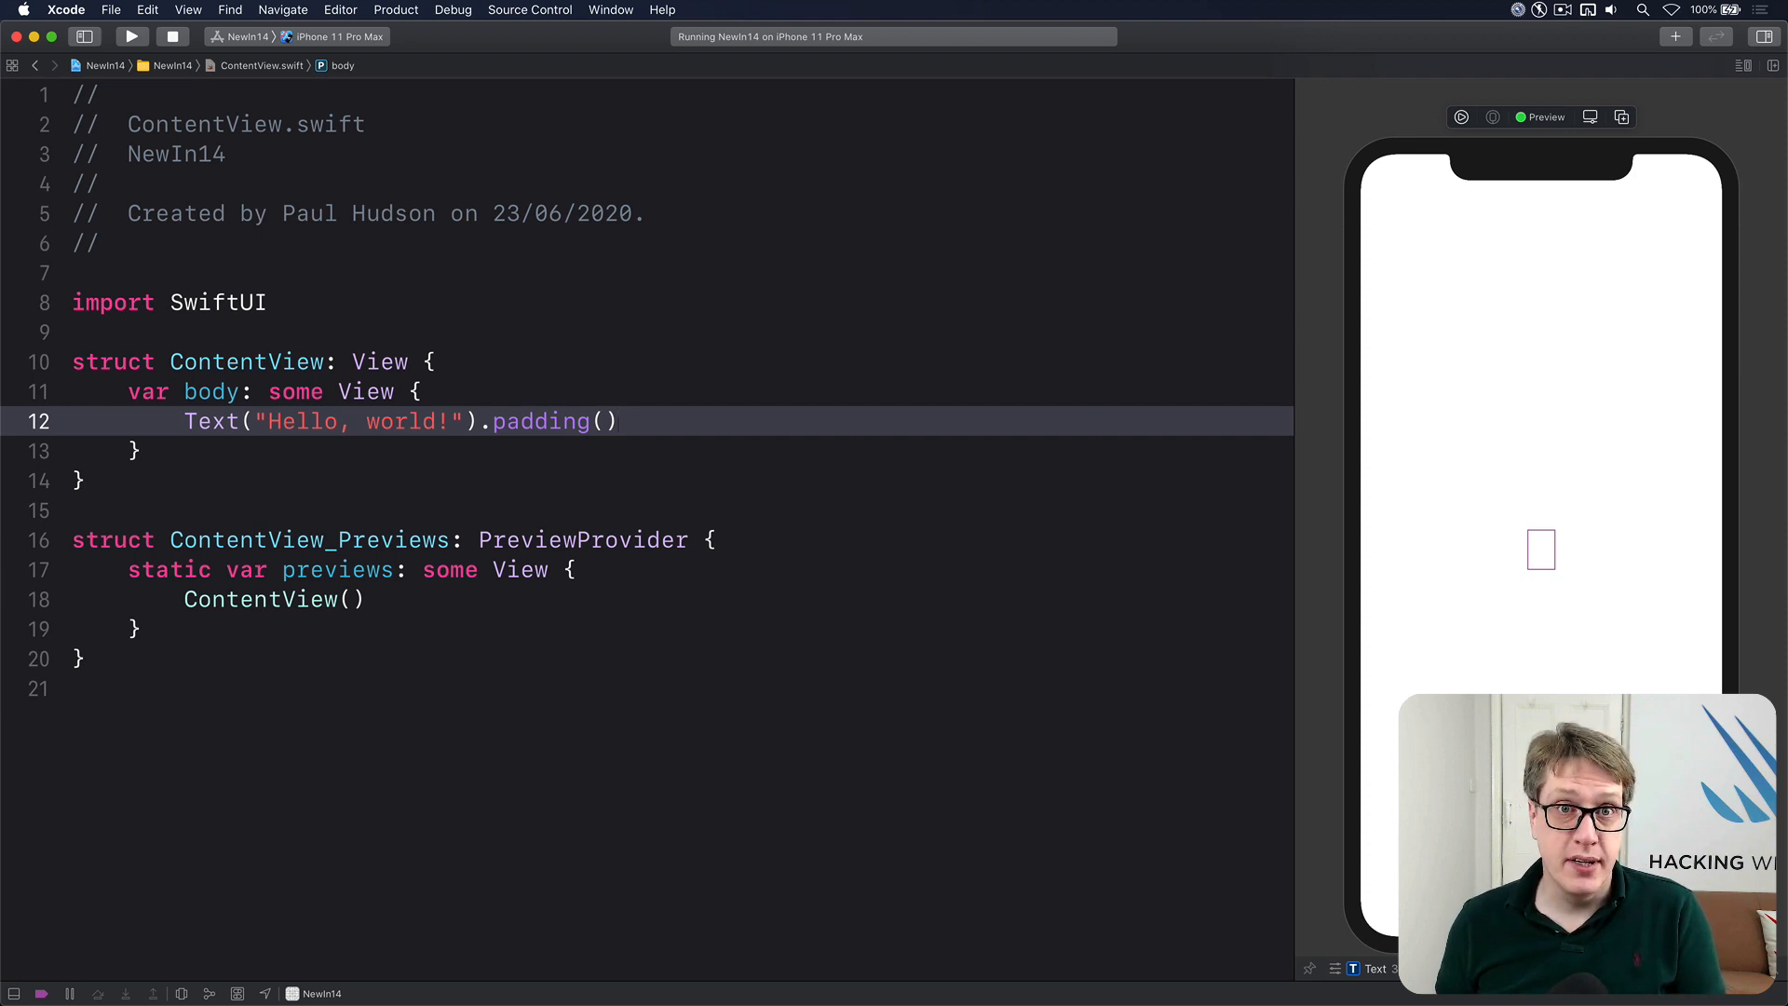
# Step: Replace the Hello, world! text with Label("Your account", systemImage: "person.crop.circle")
pyautogui.click(619, 421)
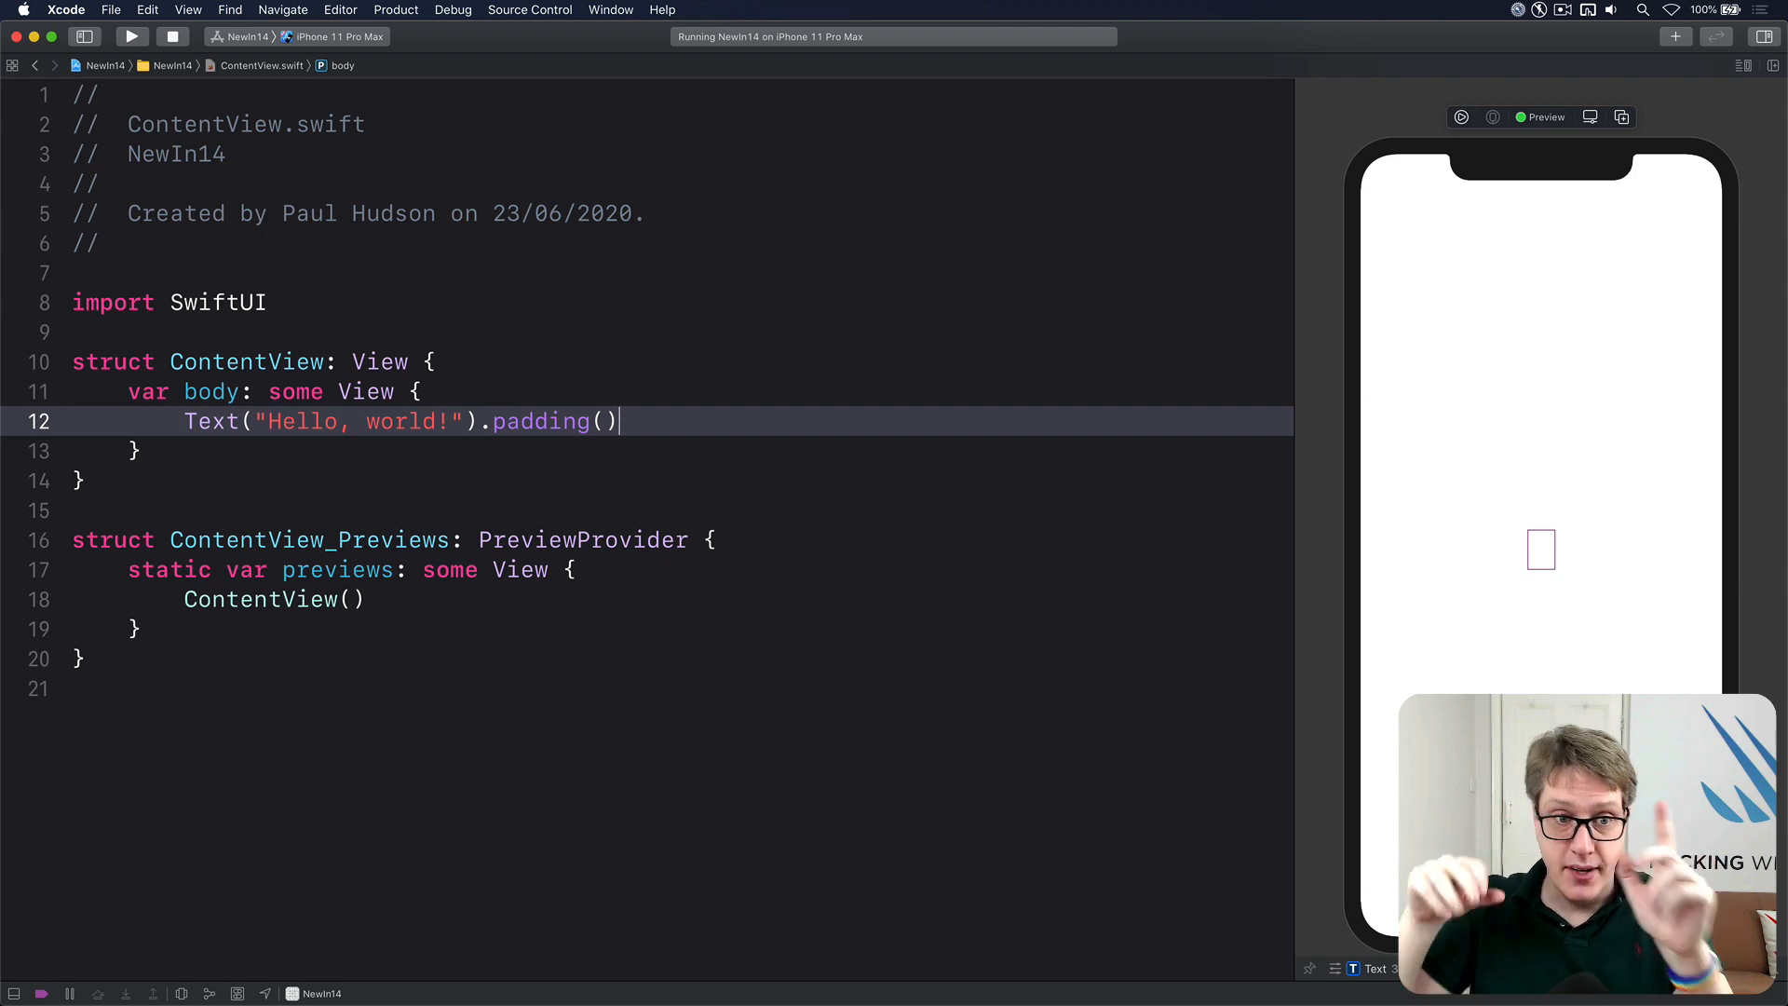
pyautogui.write('L')
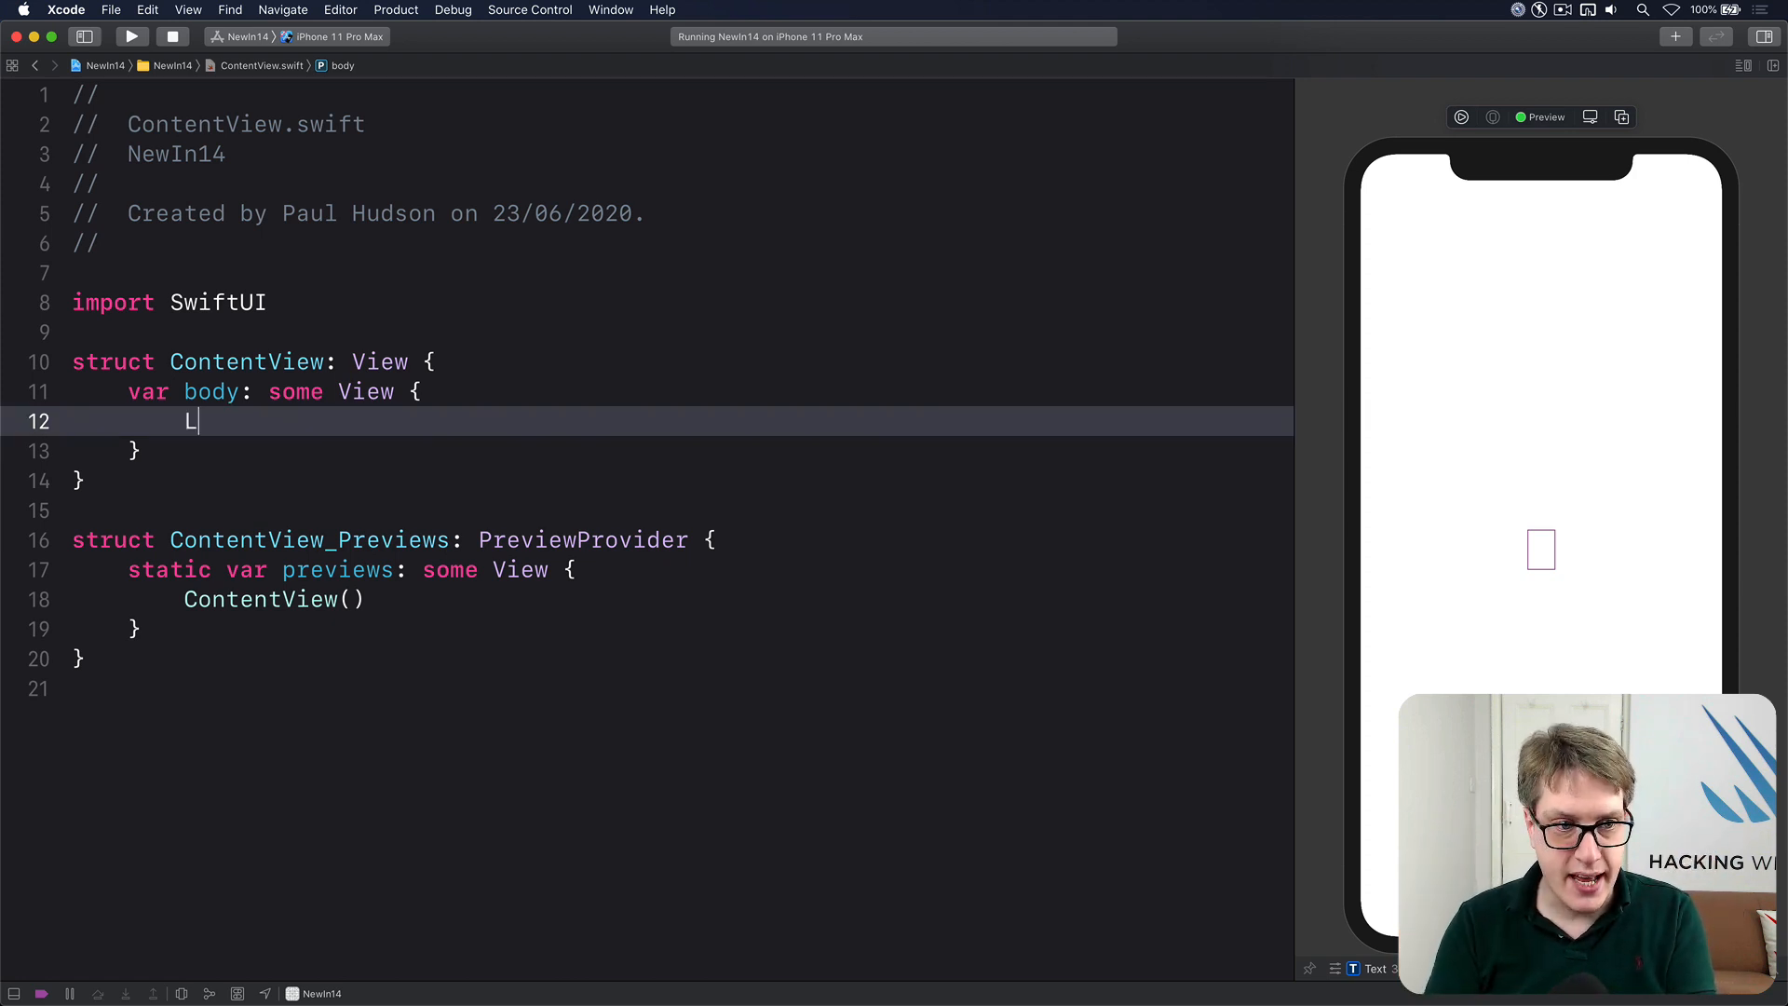
pyautogui.write('abel(')
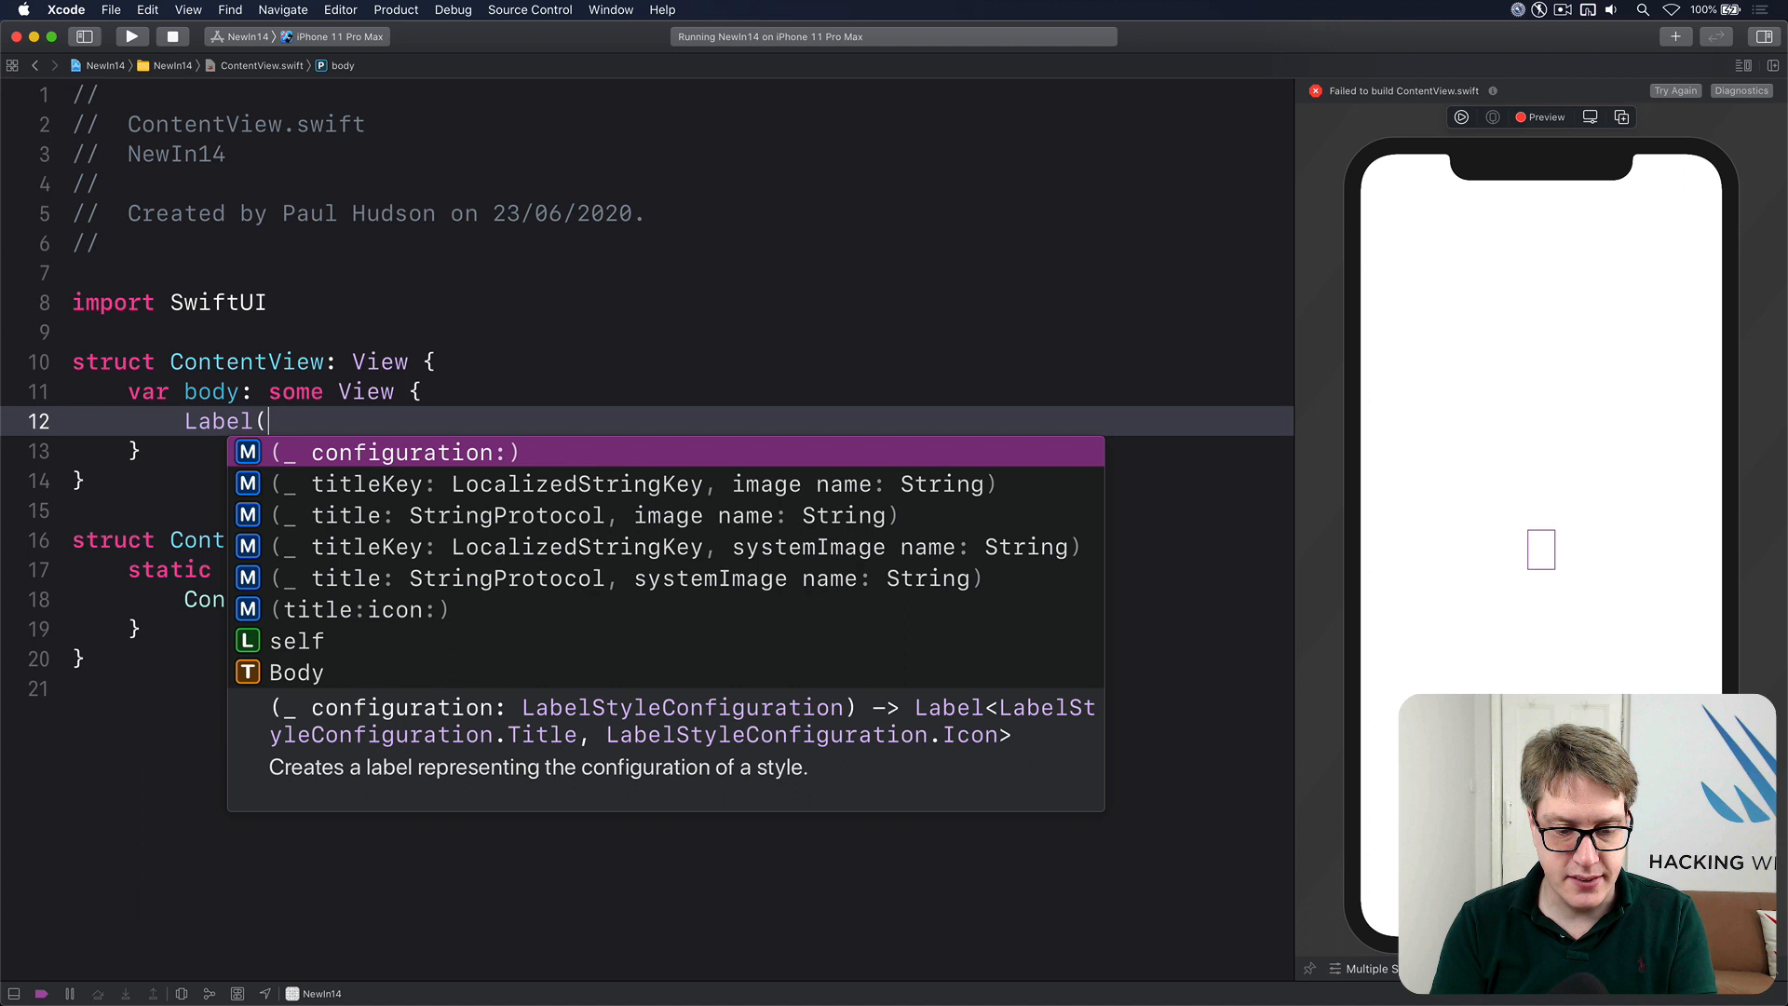
pyautogui.write('"Your account",')
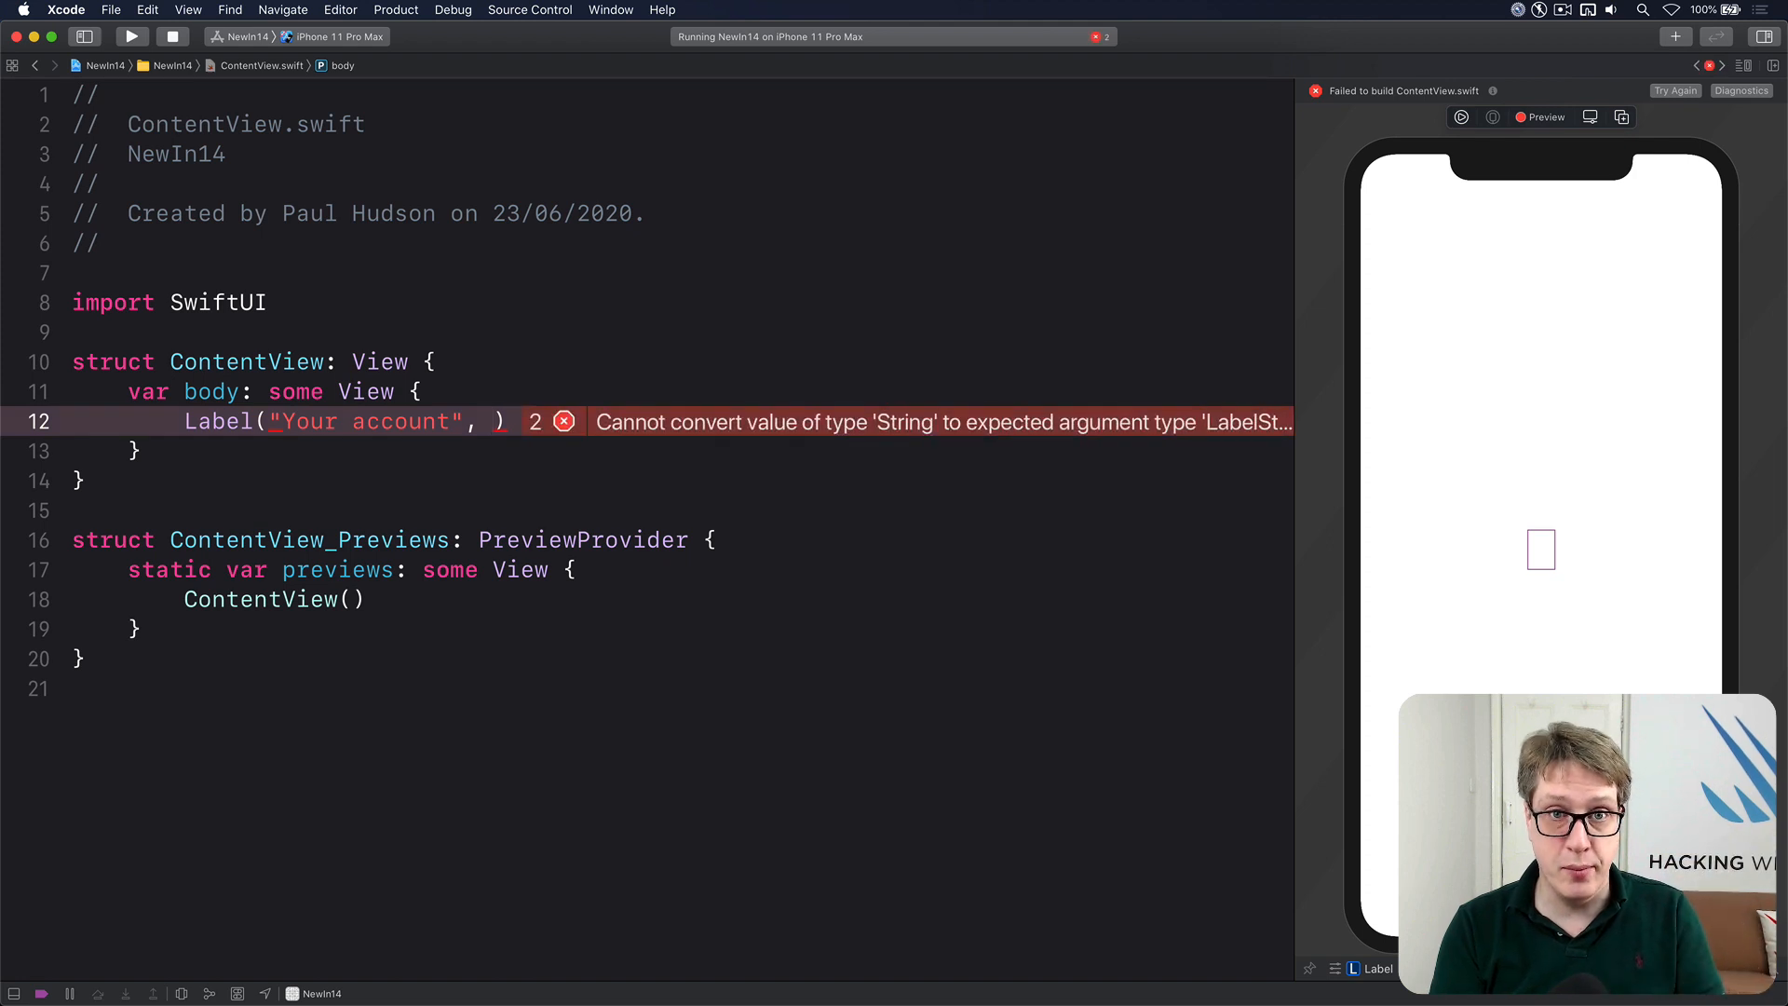
pyautogui.write('system')
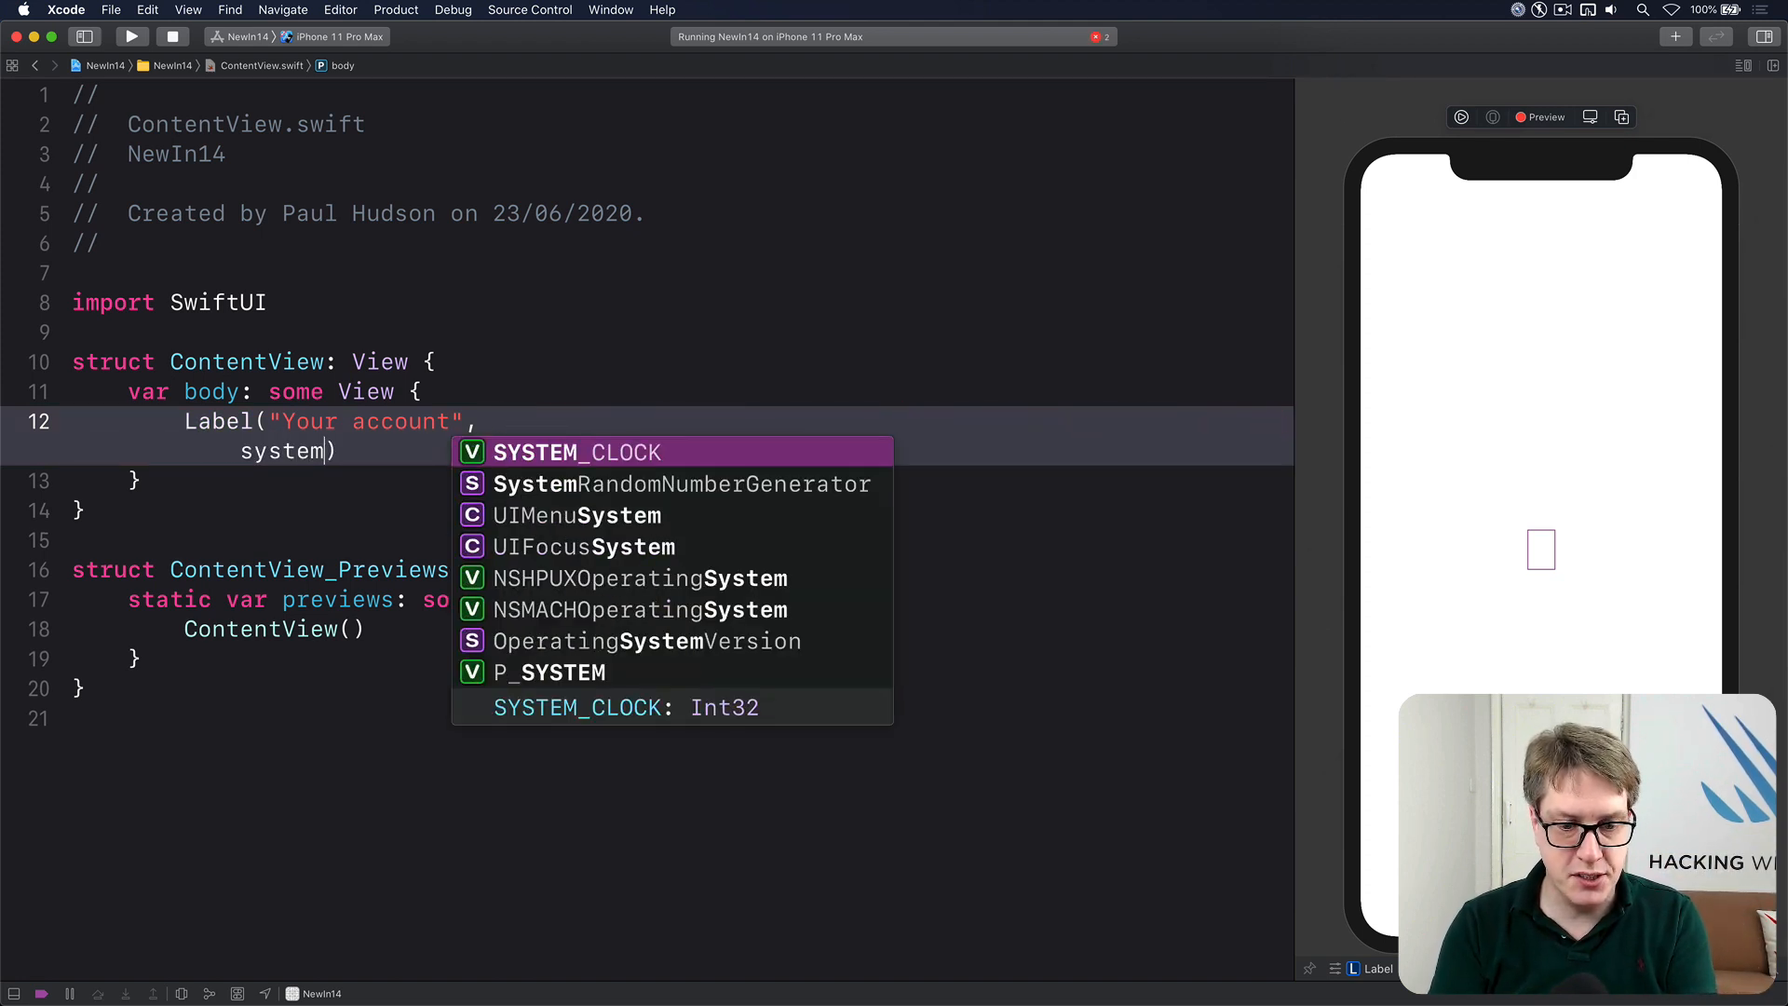
pyautogui.write('systemImage:')
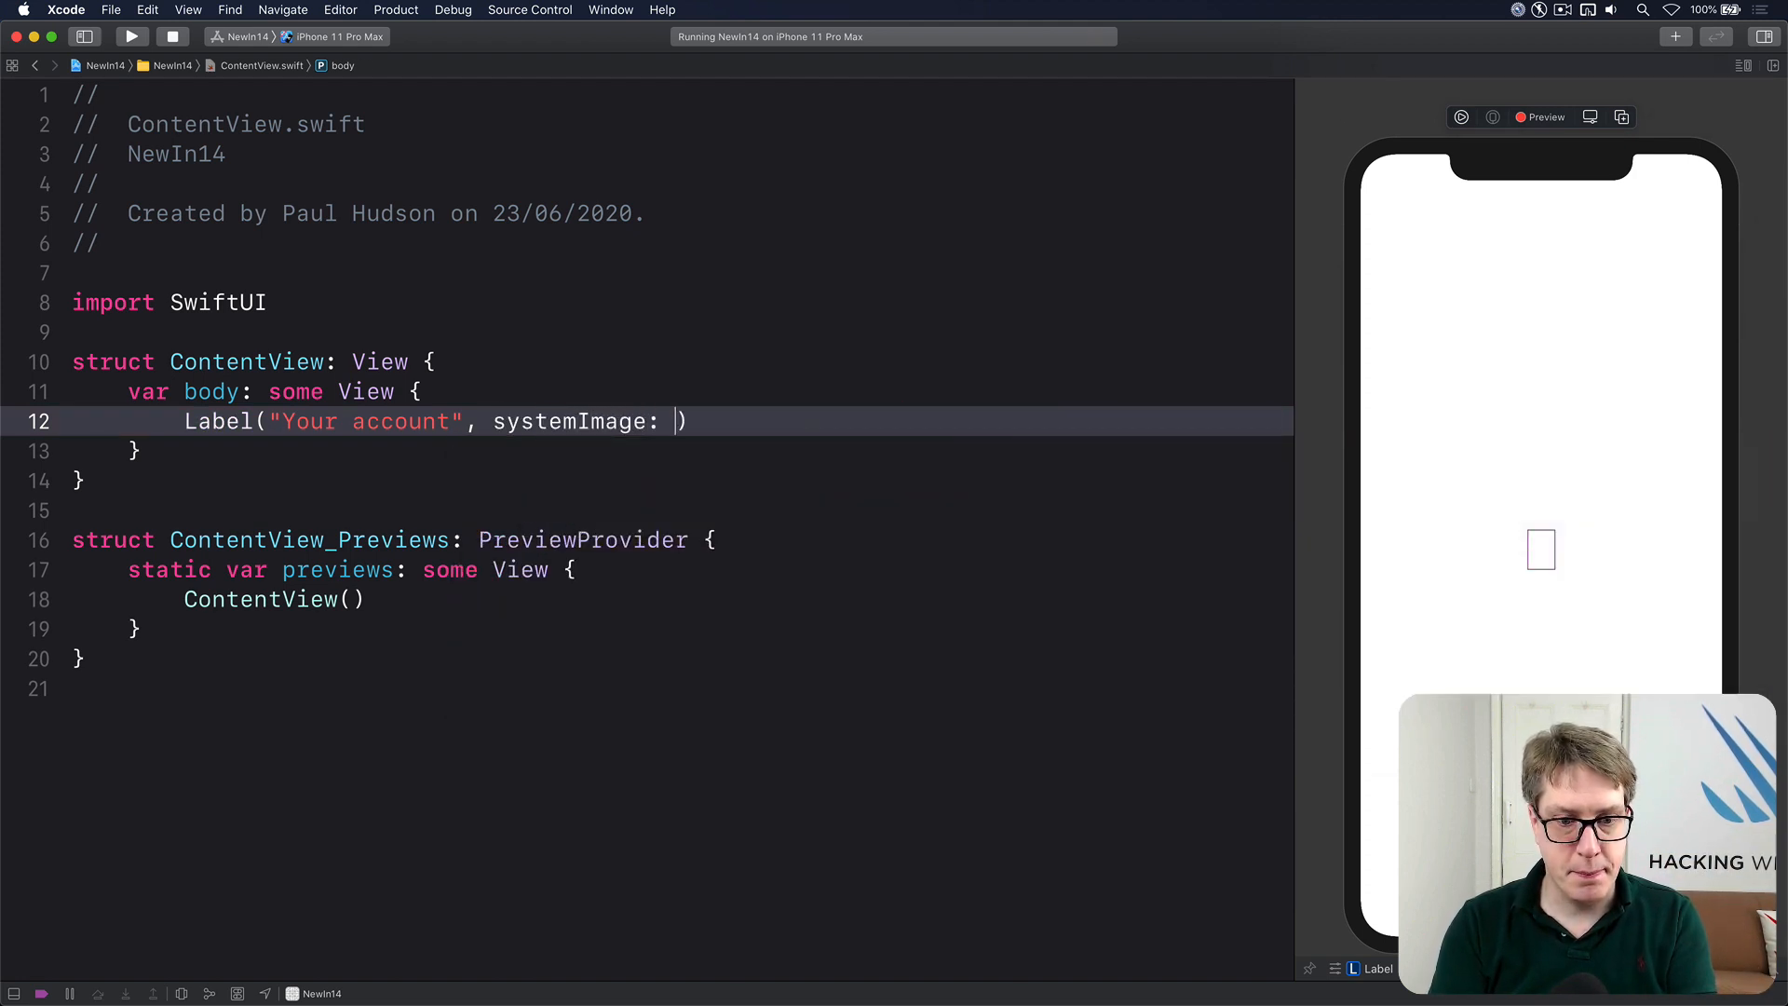
pyautogui.write('person.crop')
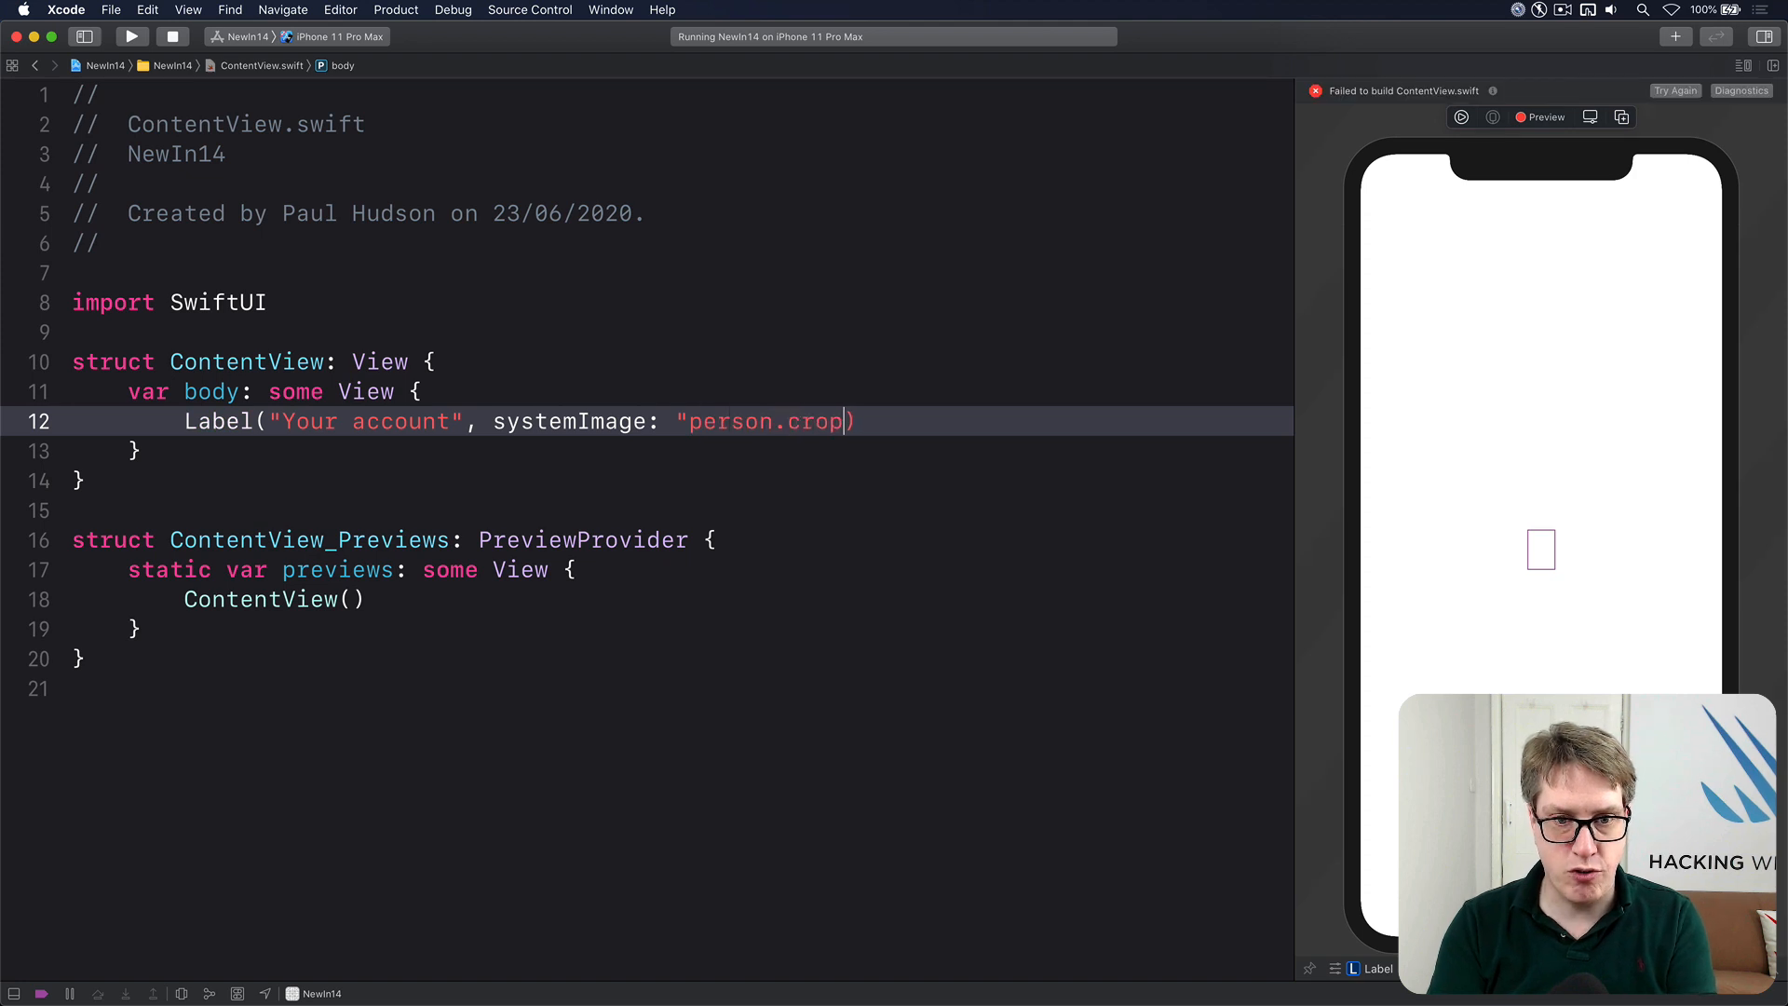
pyautogui.write('.circle"')
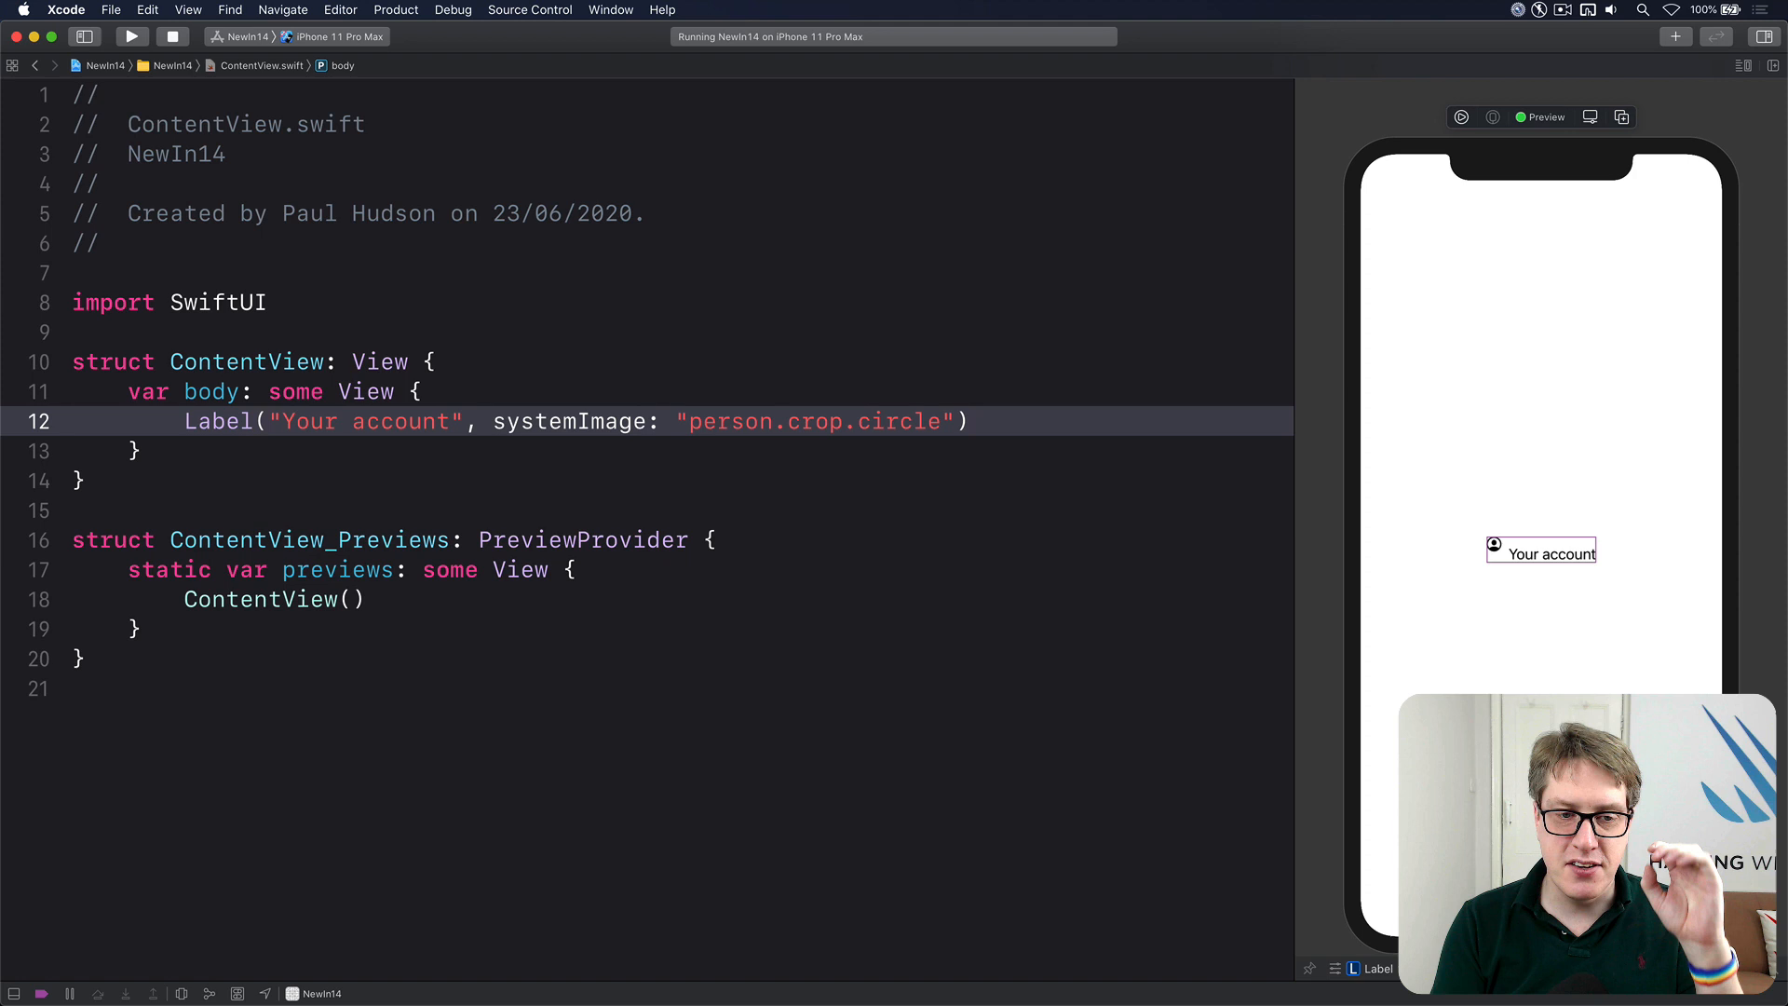
pyautogui.moveTo(1011, 389)
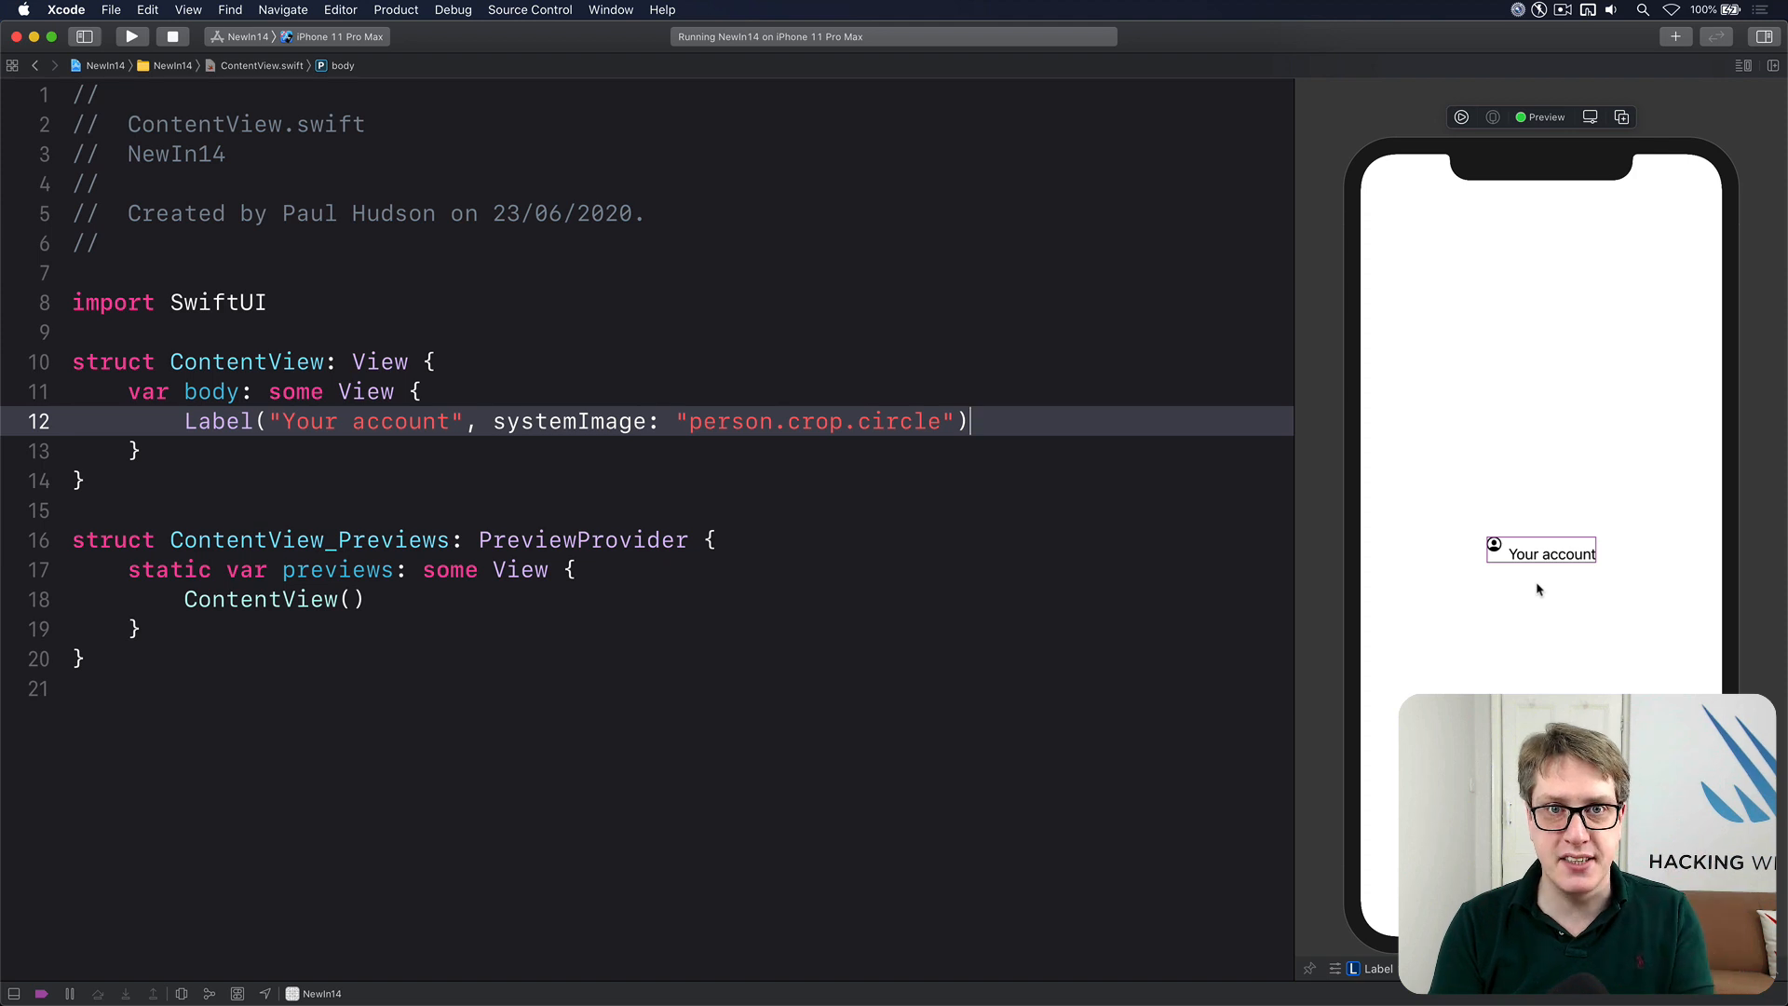
pyautogui.moveTo(1478, 509)
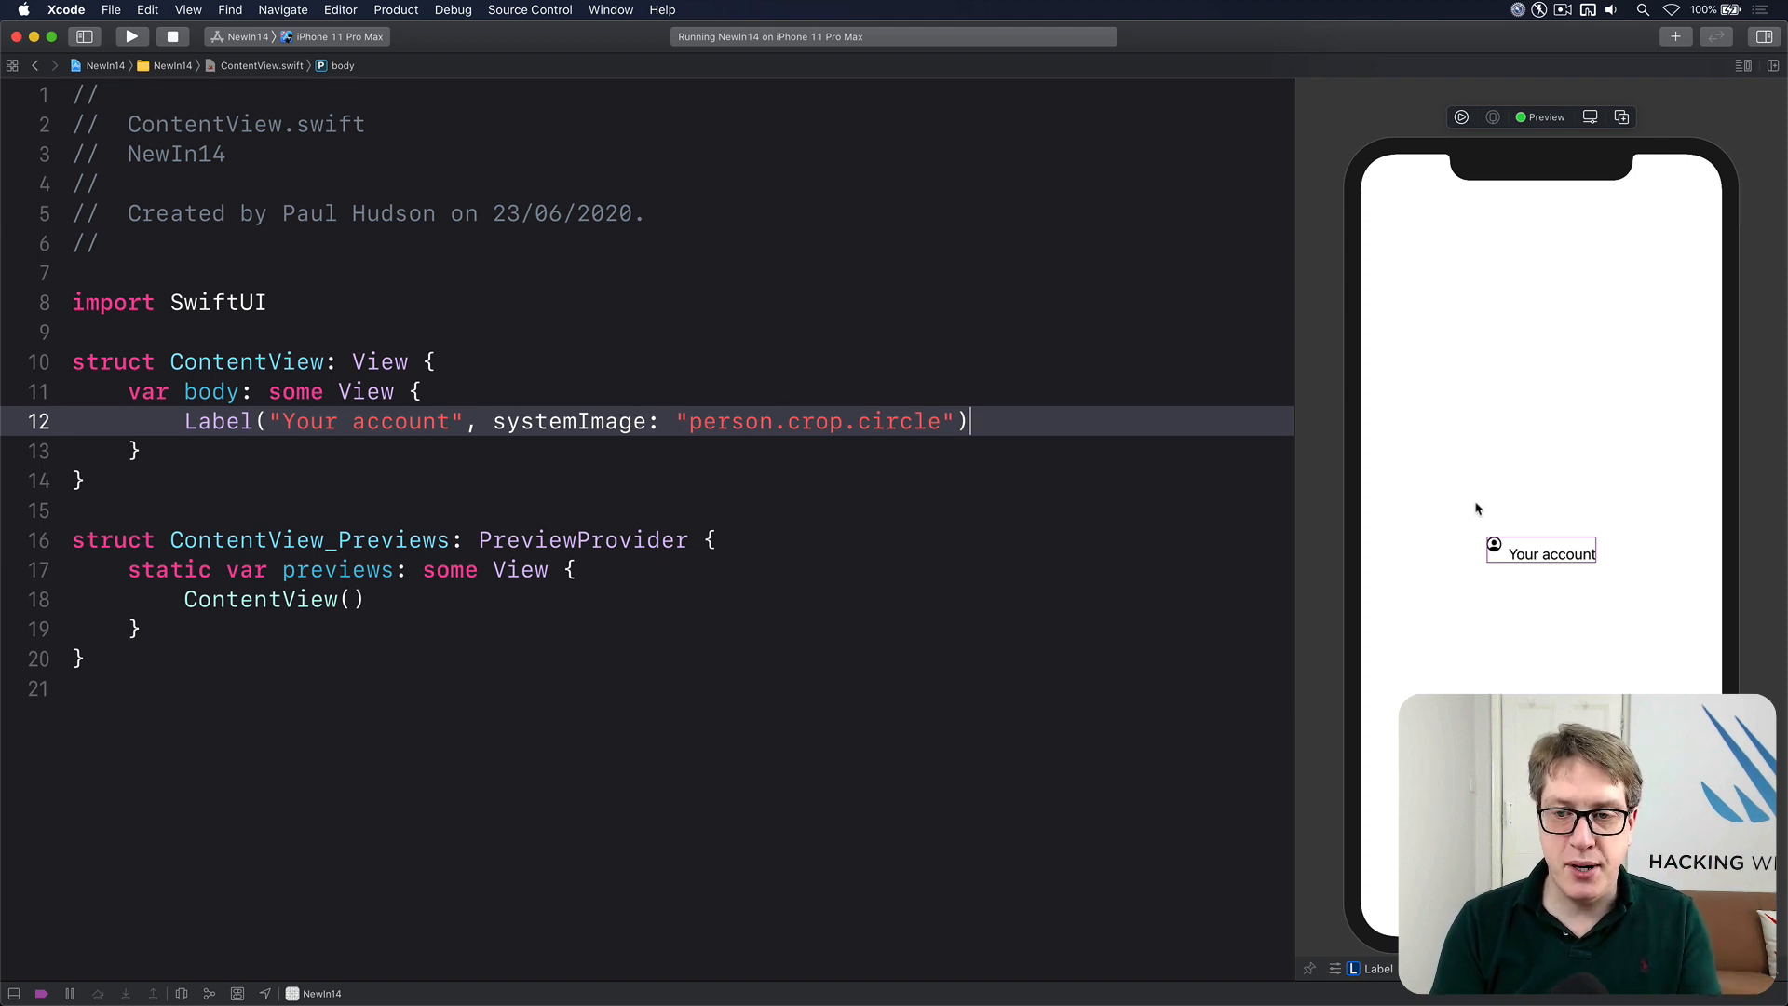
pyautogui.moveTo(1525, 620)
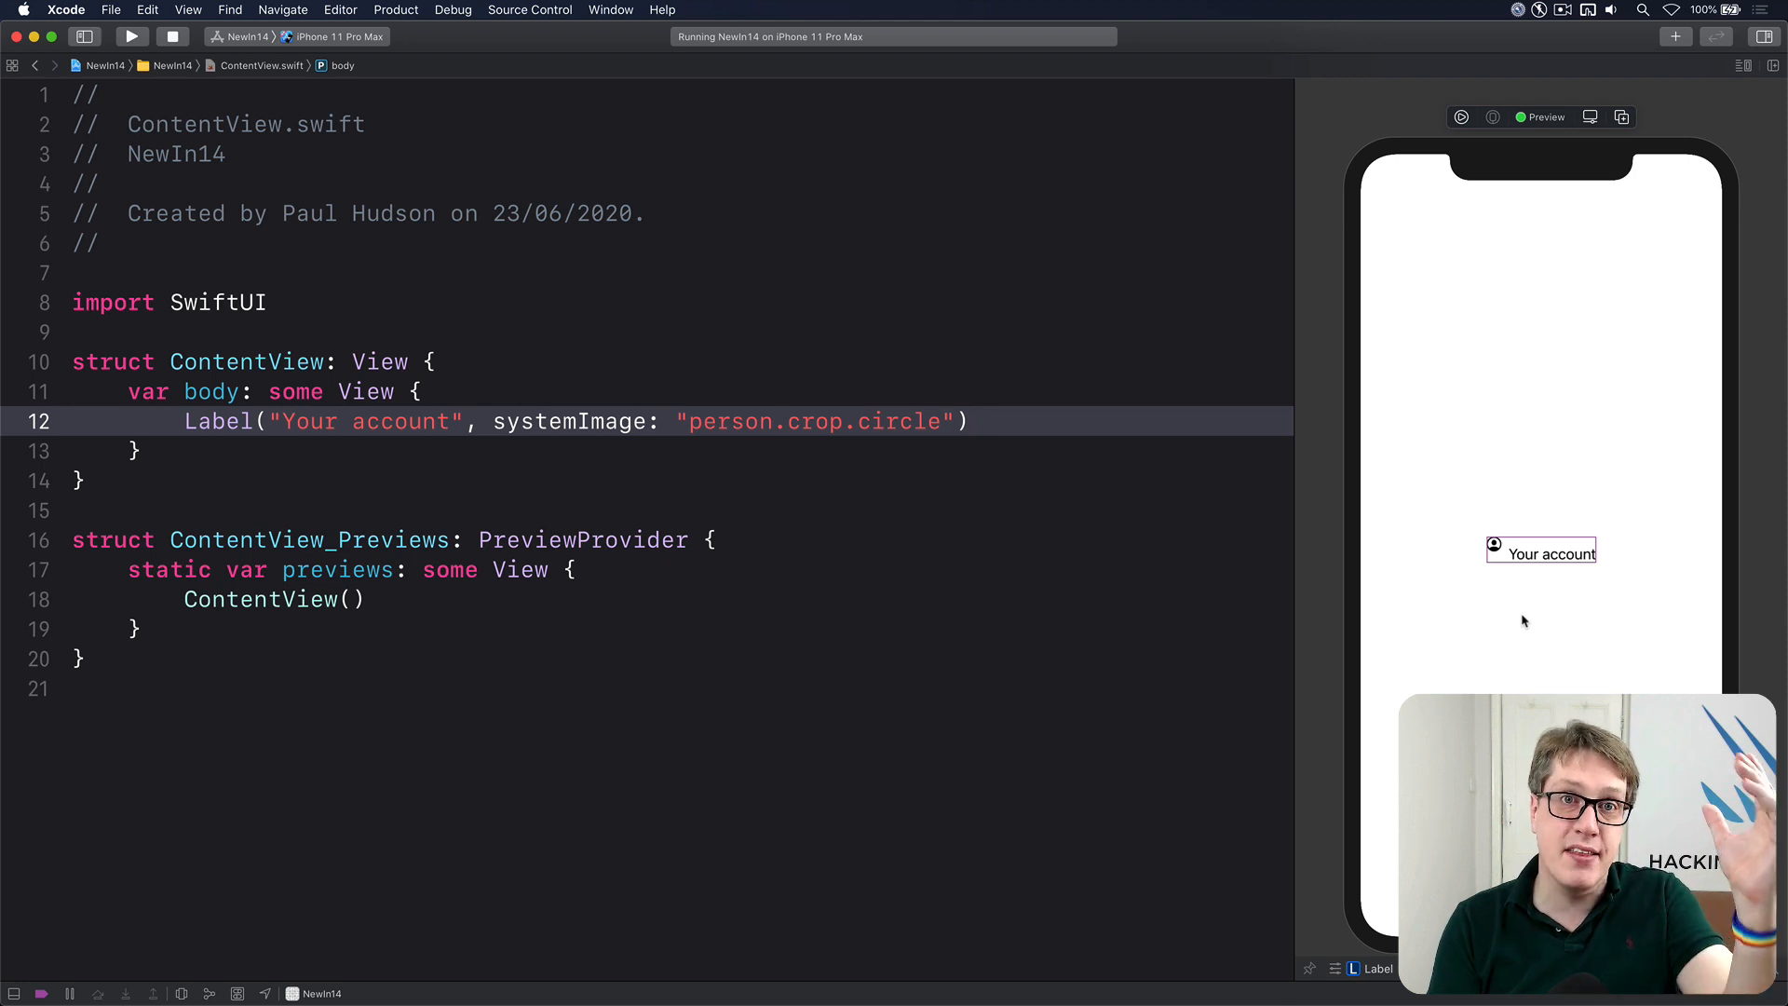
# Step: Place the cursor on the Label's systemImage argument to change it to image
pyautogui.click(964, 421)
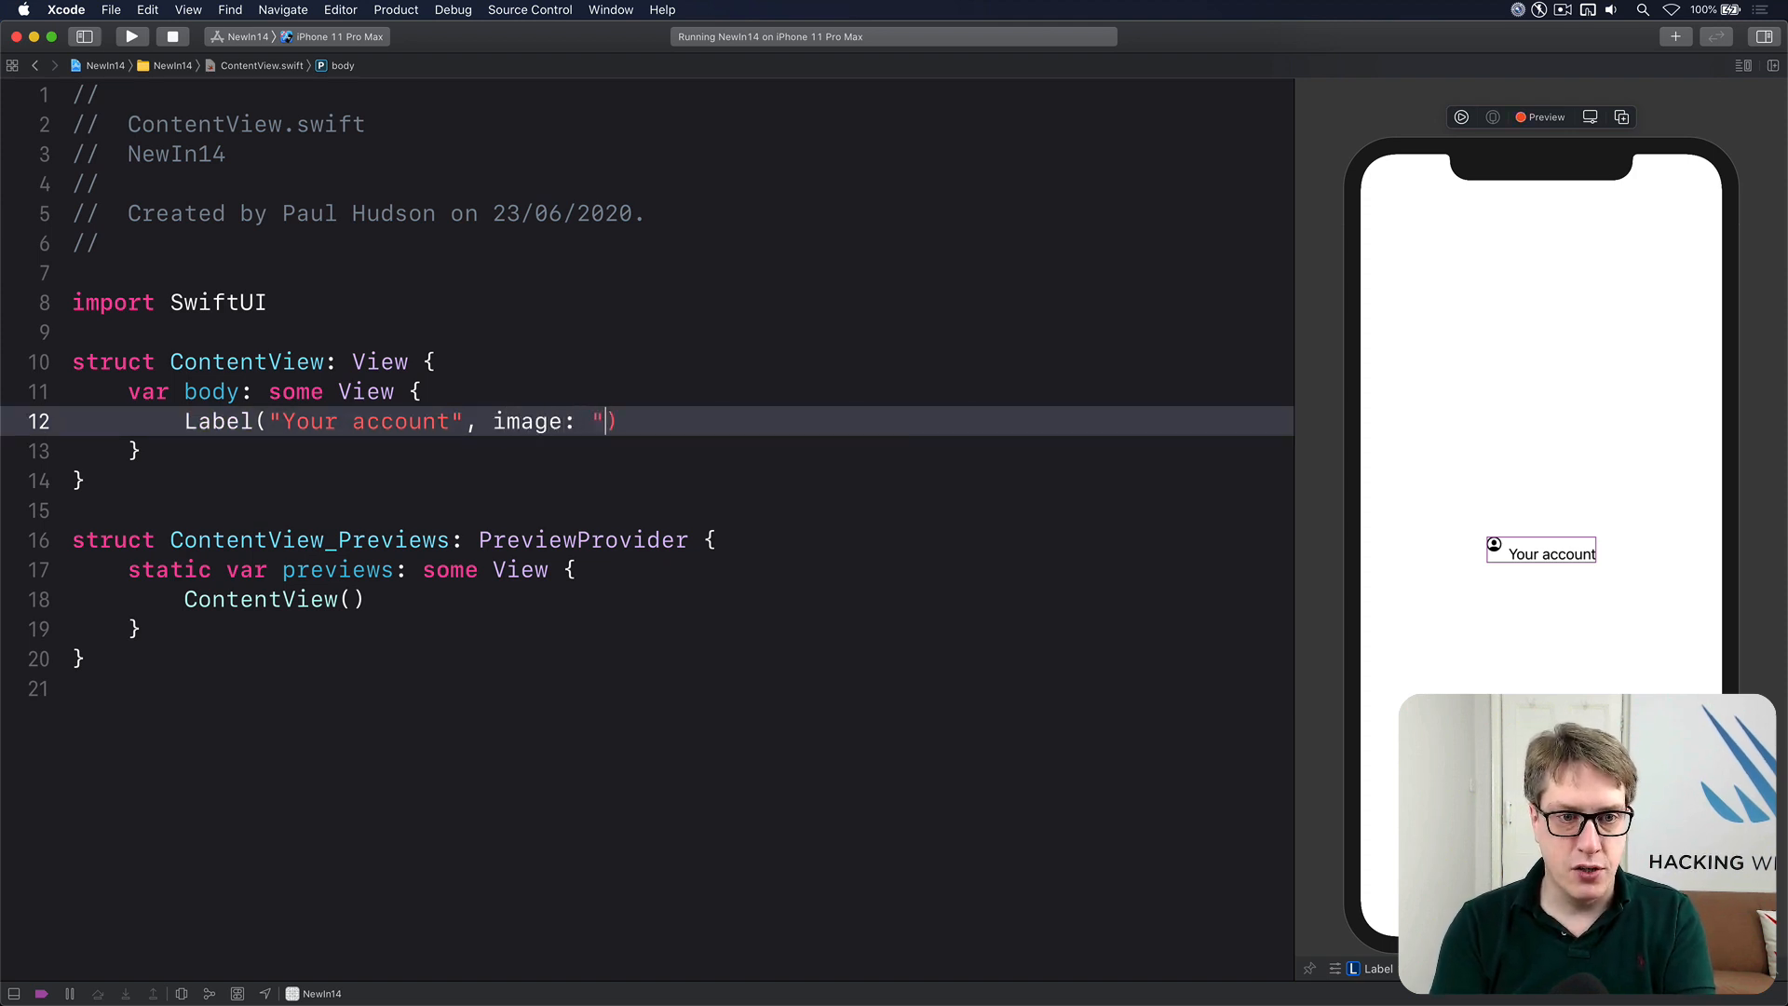
# Step: Enter "yourimage" as the image name, then remove the Label line
pyautogui.write('yourimage')
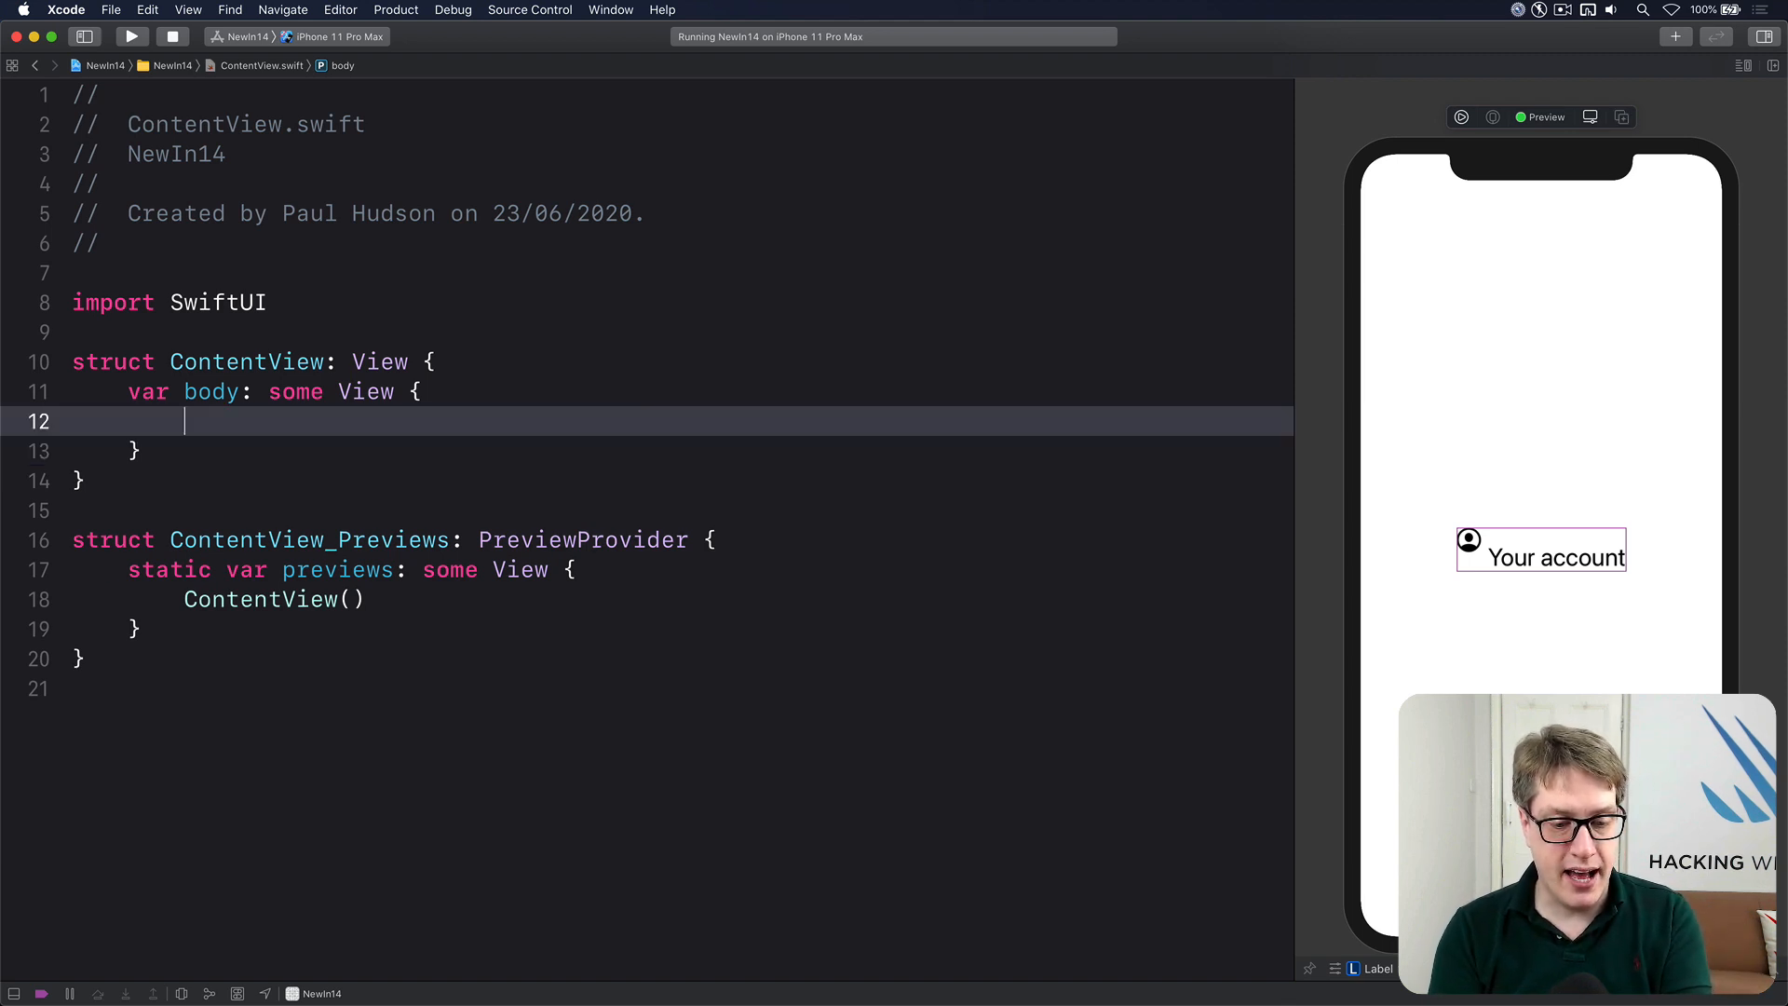
# Step: Start a Label with "Paul Hudson" text: secondary colour, large title, padding, grey capsule background
pyautogui.write('Label {')
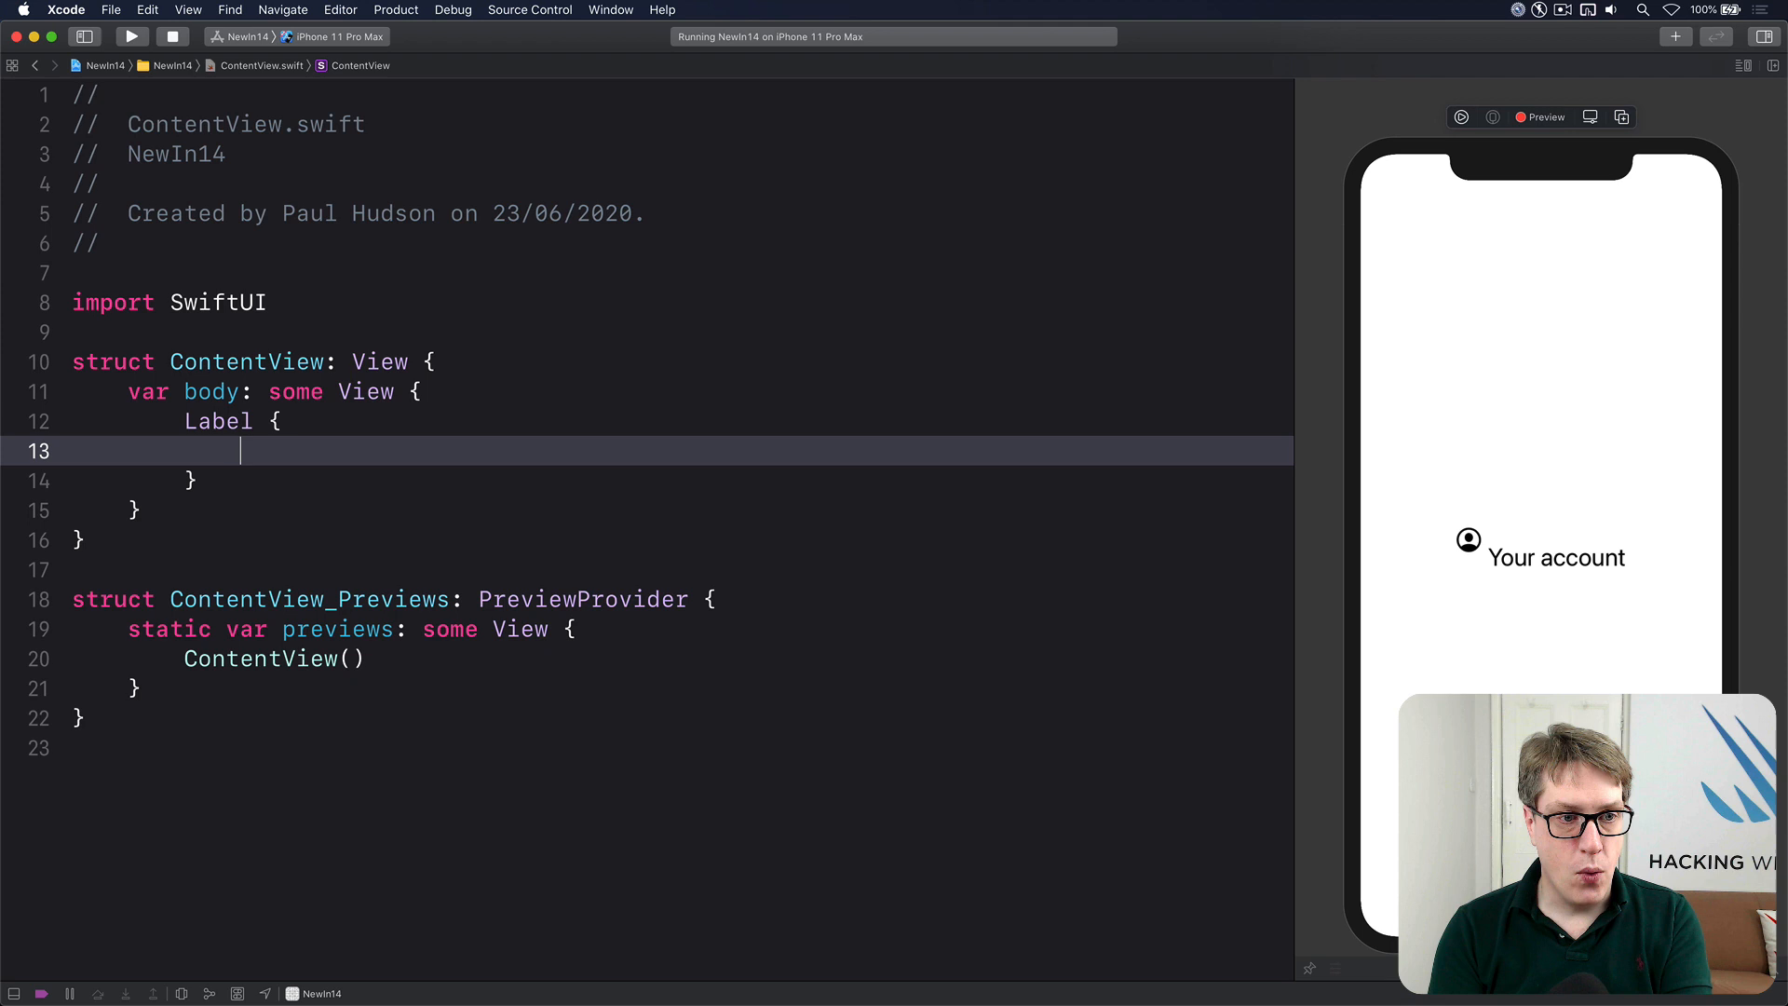
pyautogui.write('Text("Paul ")')
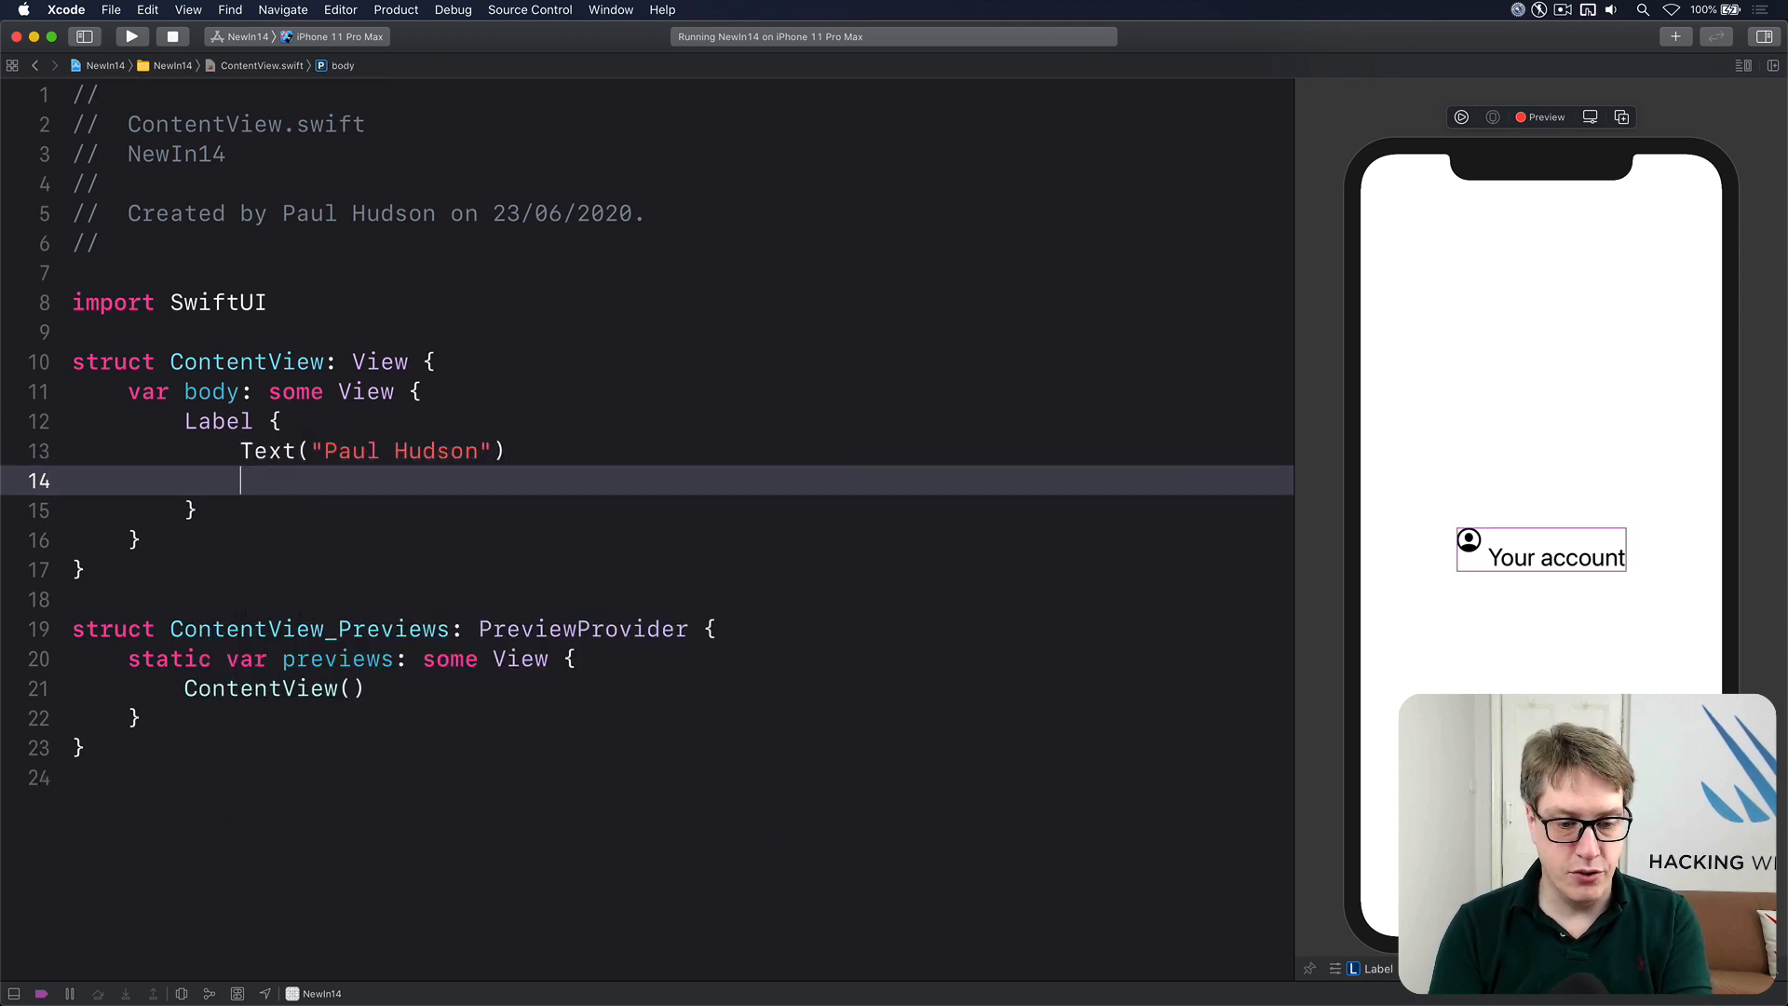
pyautogui.write('.foregroundColor(.secondary')
pyautogui.write('.font(')
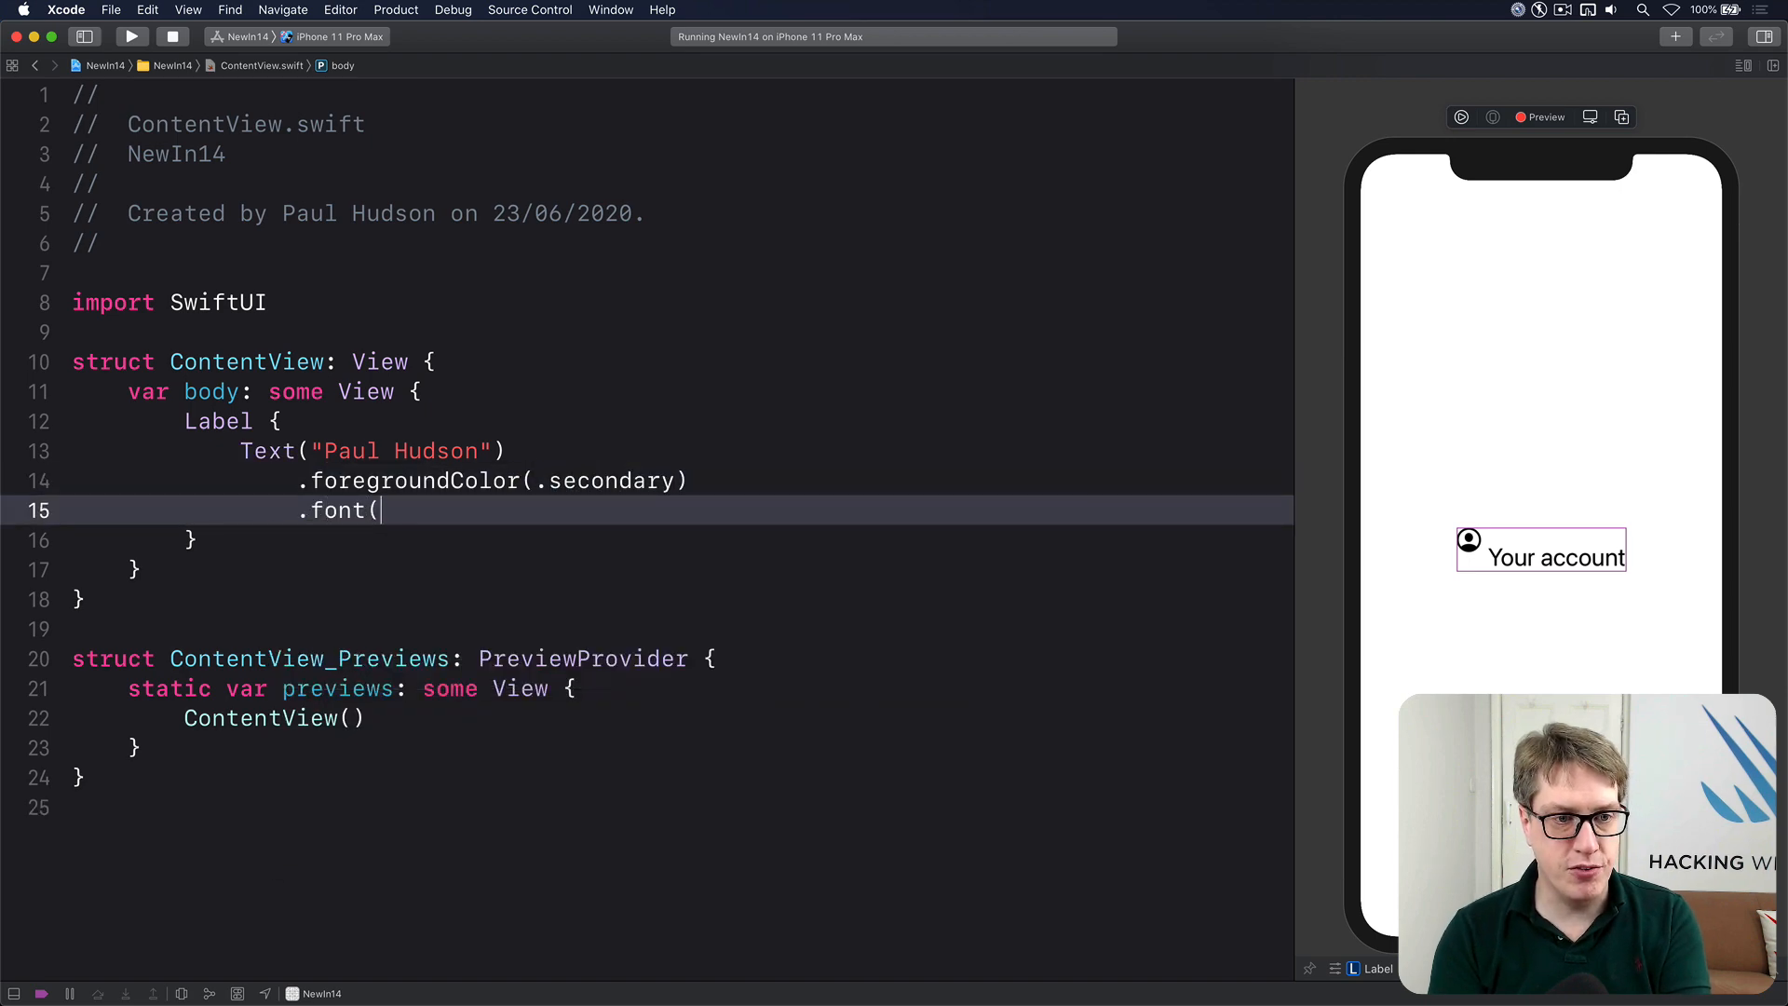
pyautogui.write('.largeTitle)\\n.pad')
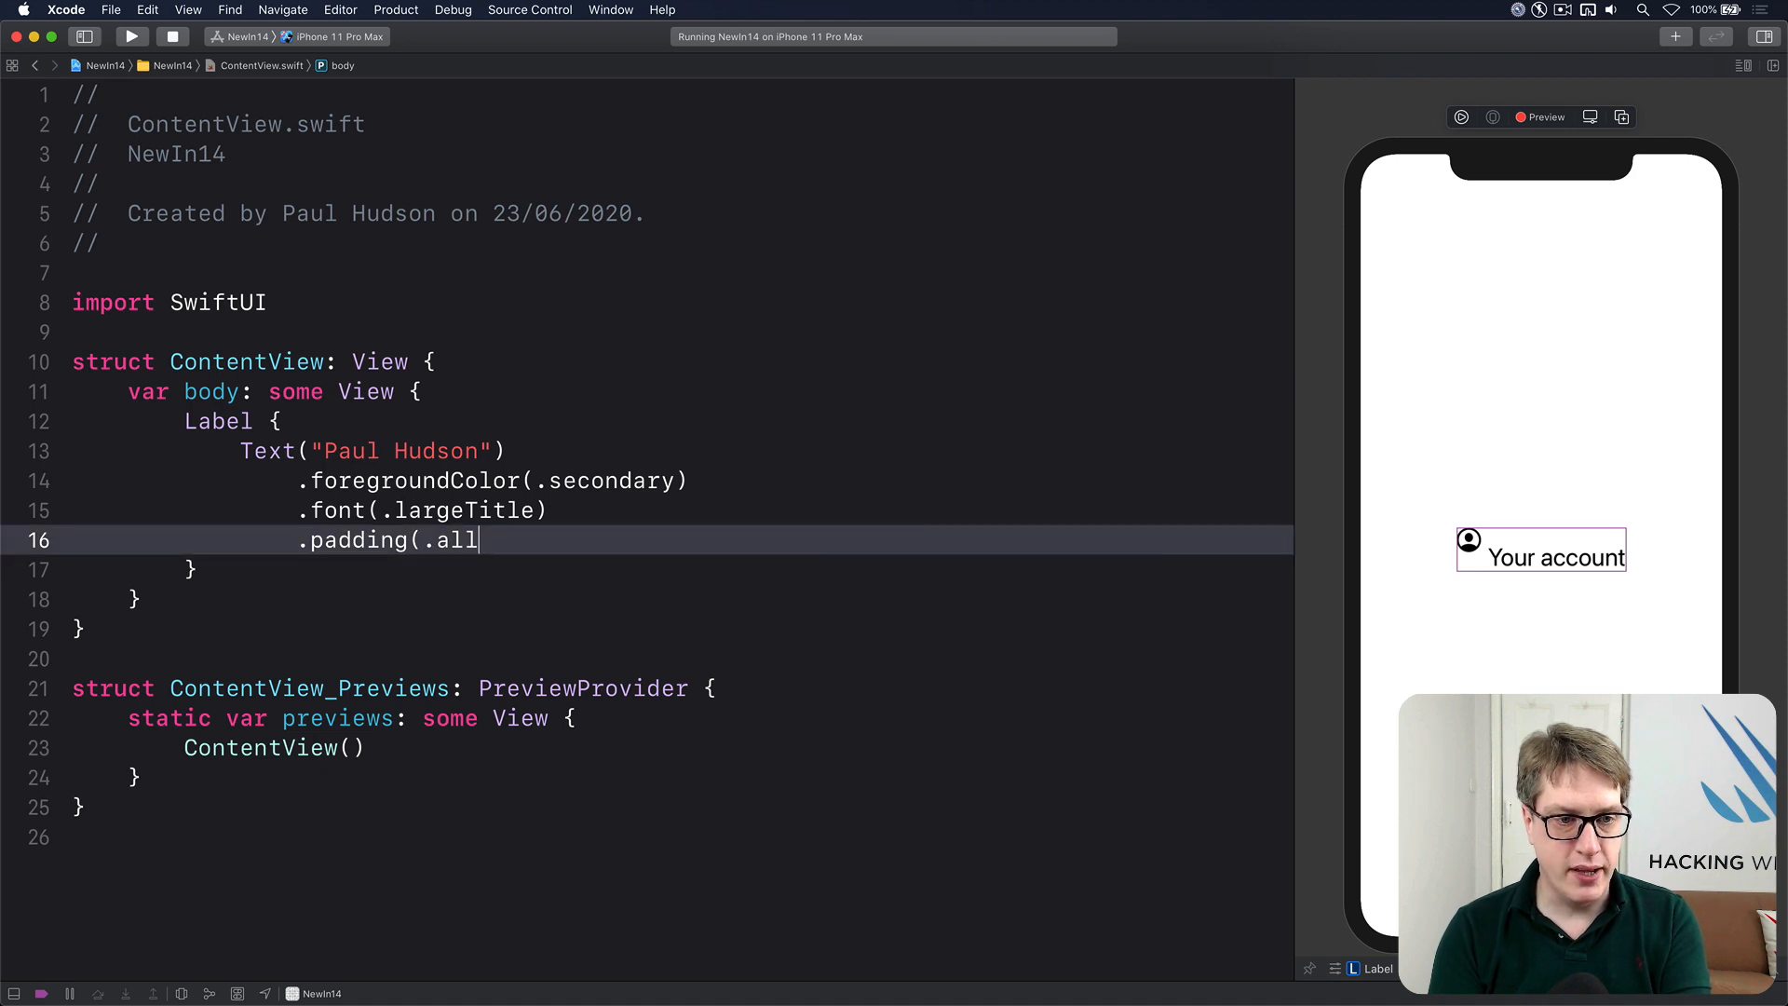
pyautogui.write(')')
pyautogui.write('.background(View')
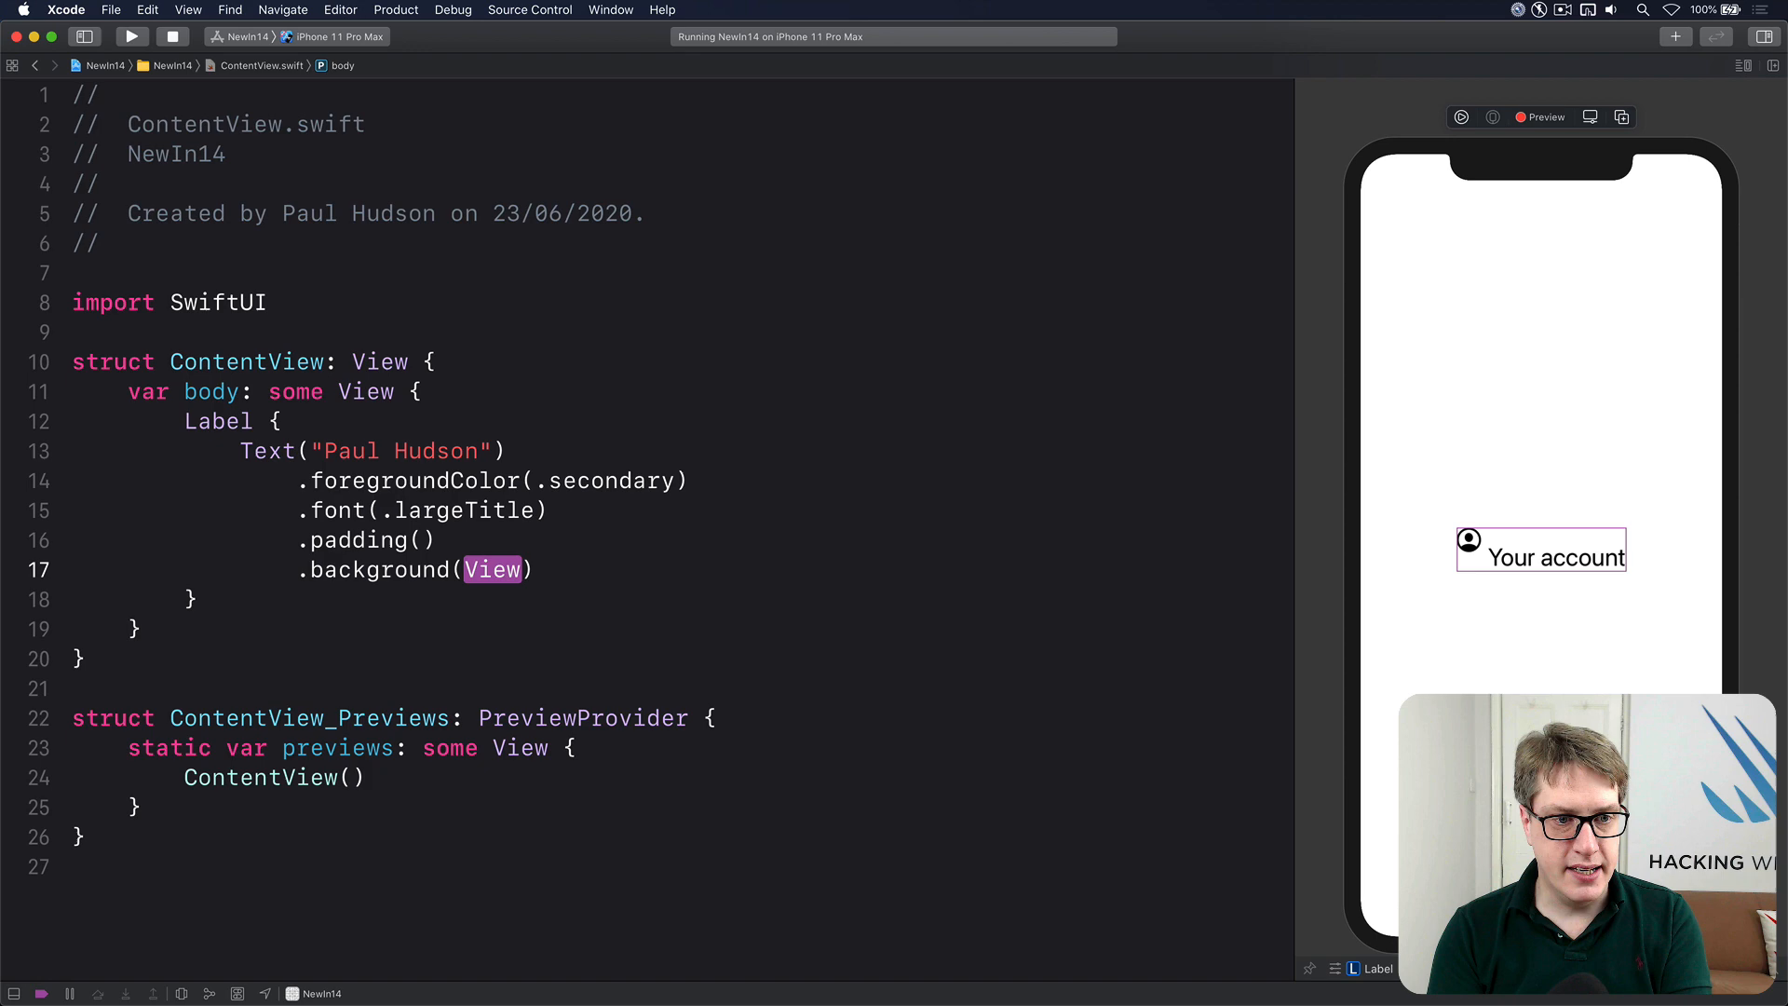
pyautogui.write('Color.gray.opacity(0.2')
pyautogui.write('.clipShape(Capsule(')
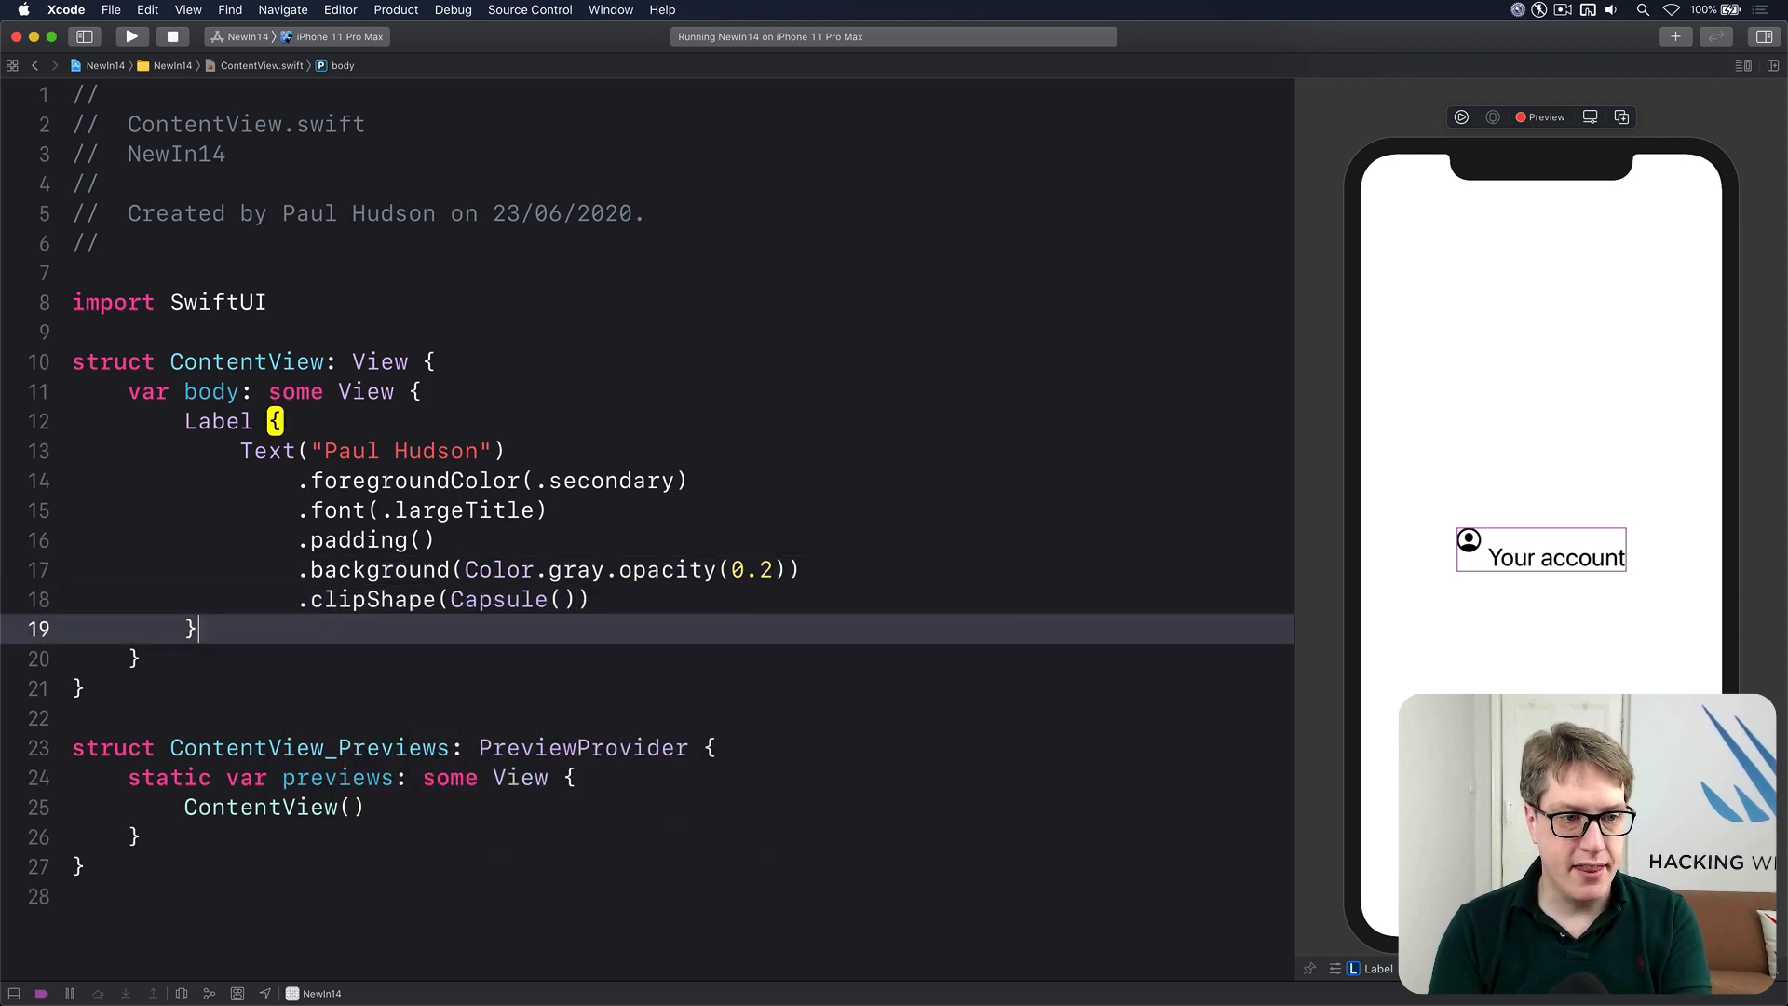
# Step: Add a blue RoundedRectangle icon with corner radius 10 and a 64×64 frame
pyautogui.write('icon: {')
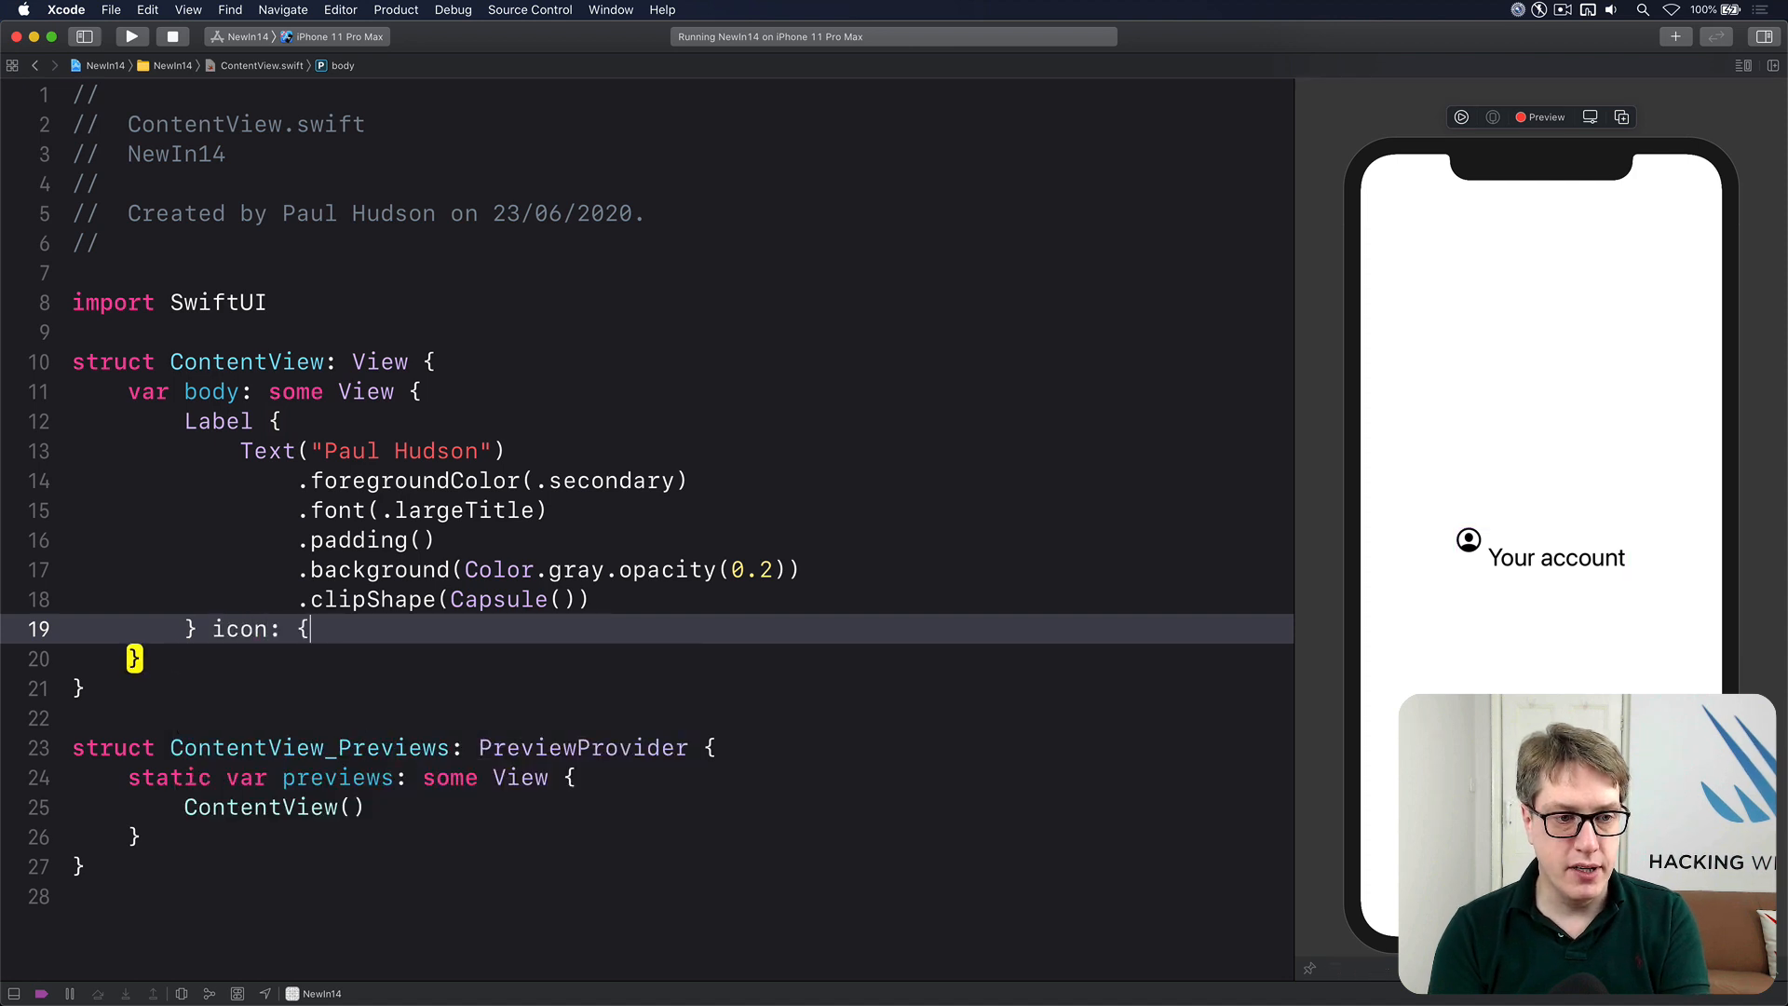
pyautogui.write('RoundedRectangle')
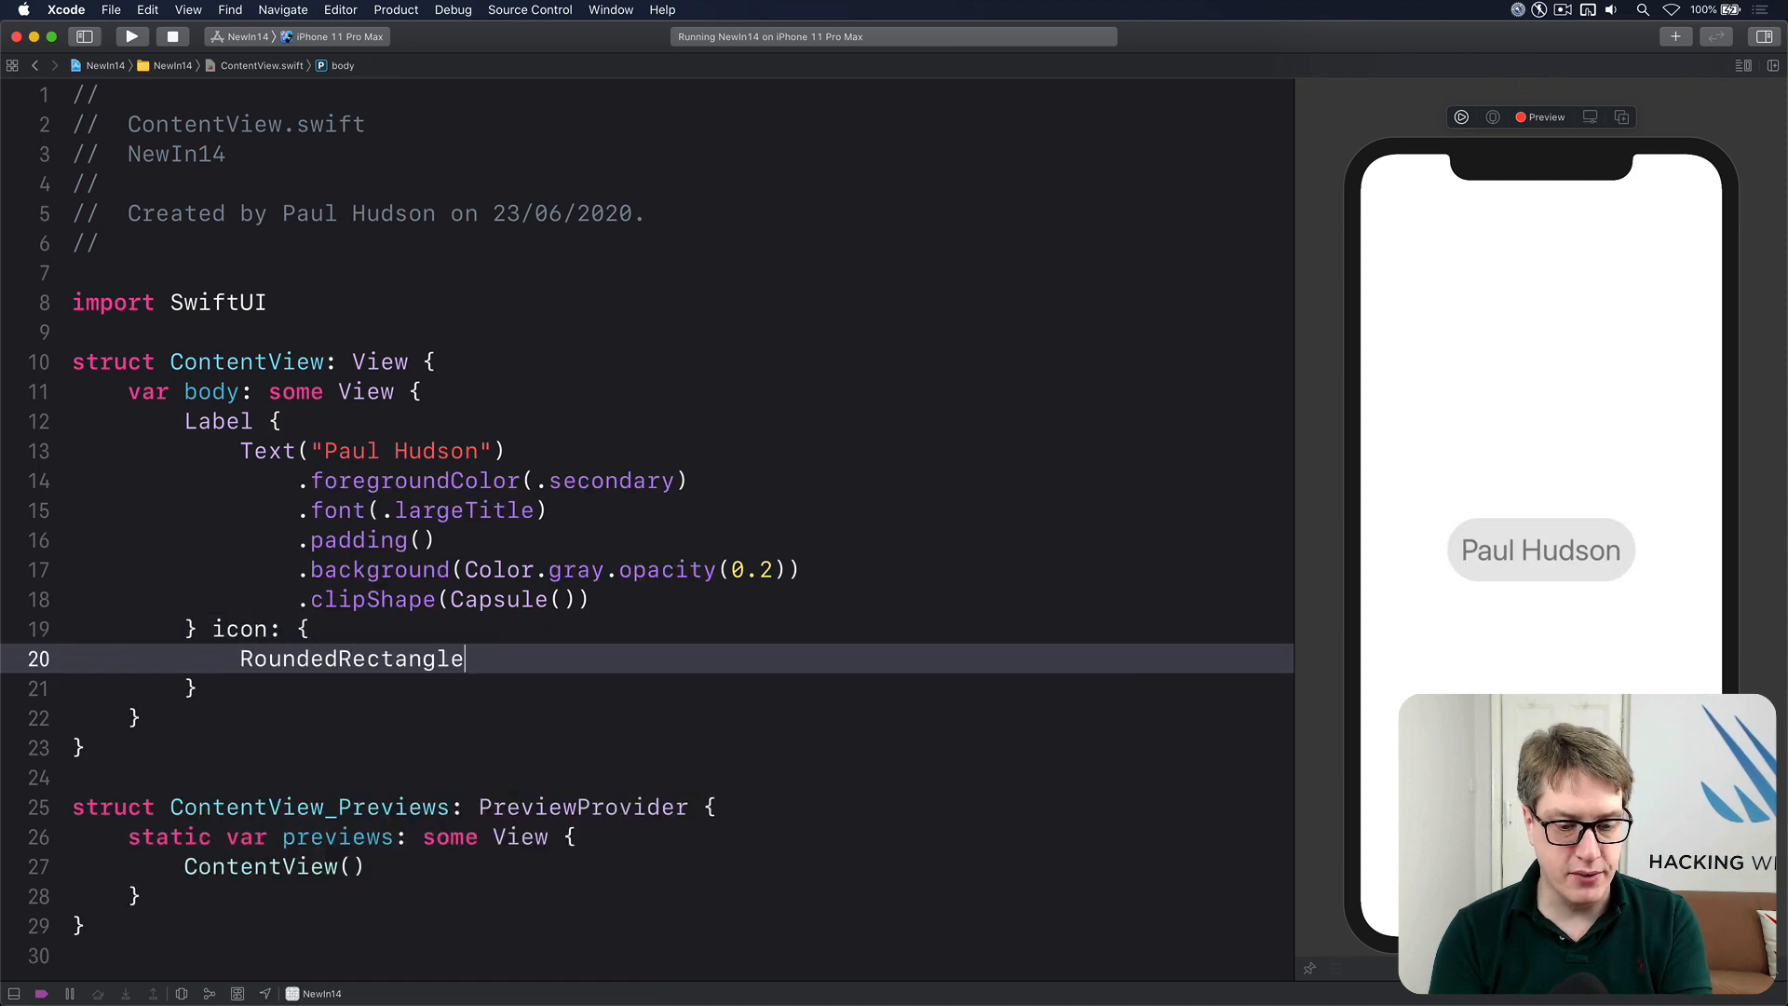
pyautogui.write('(cornerRadius: 10, style: .continuous)')
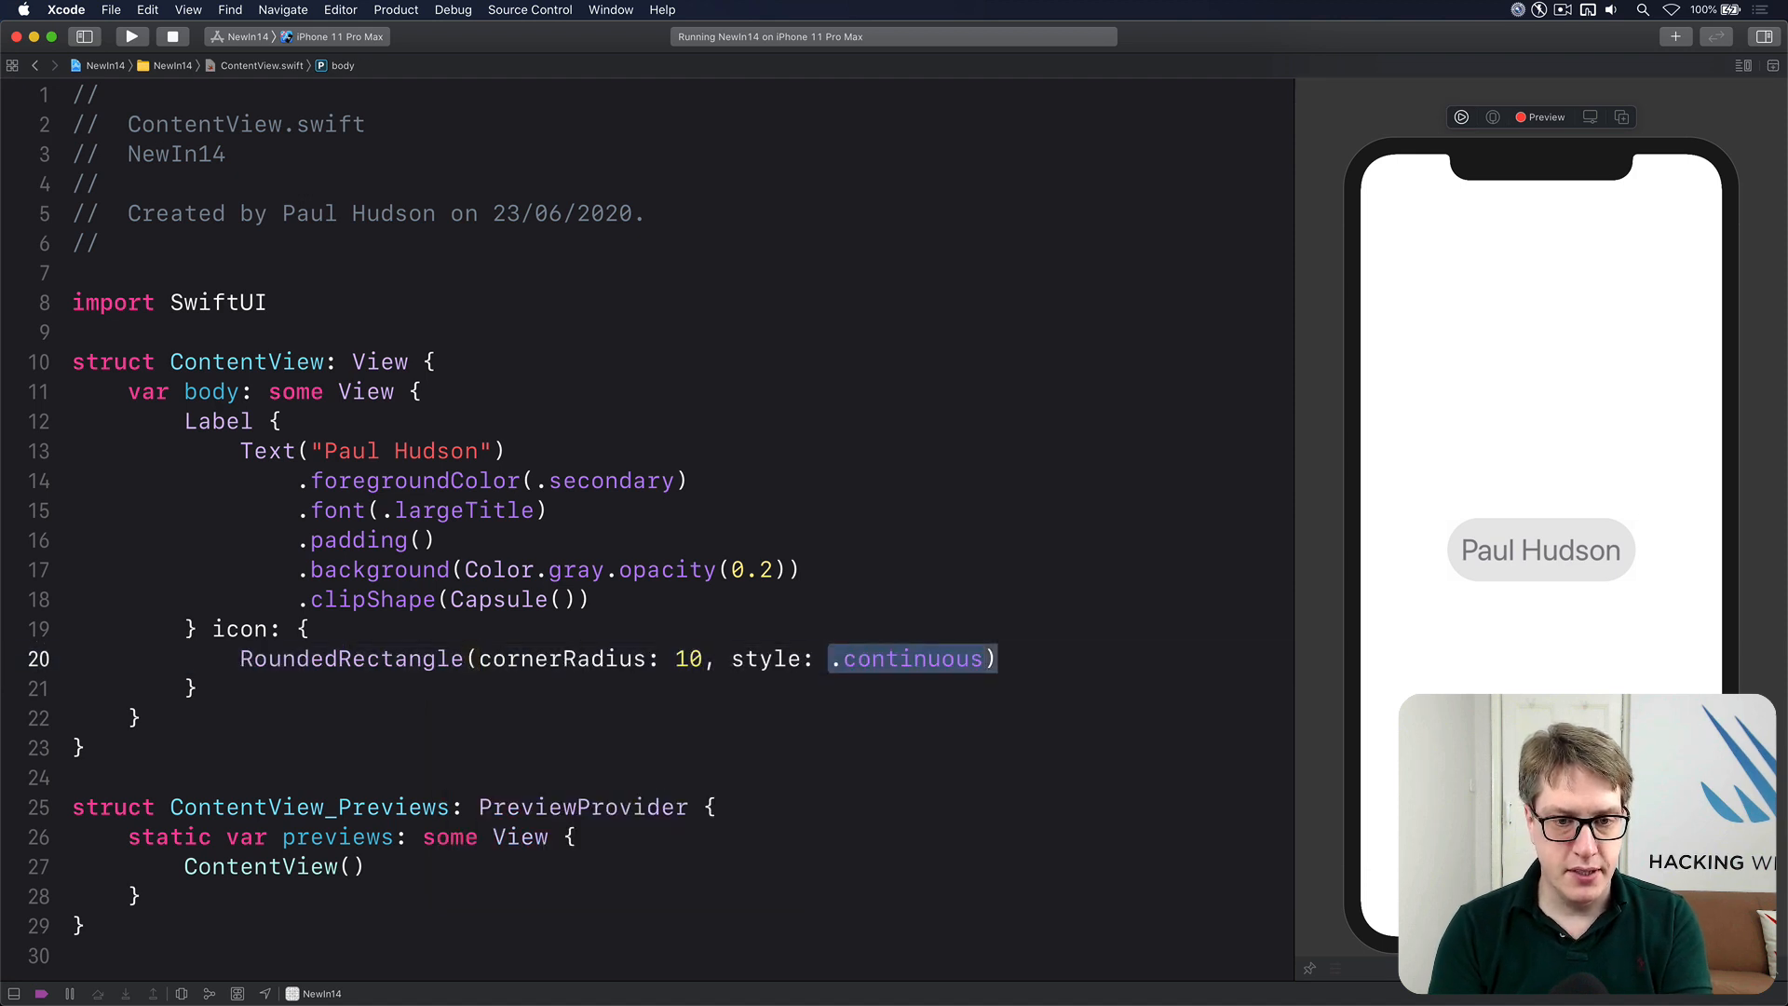
pyautogui.press('Backspace')
pyautogui.write('.fill(C')
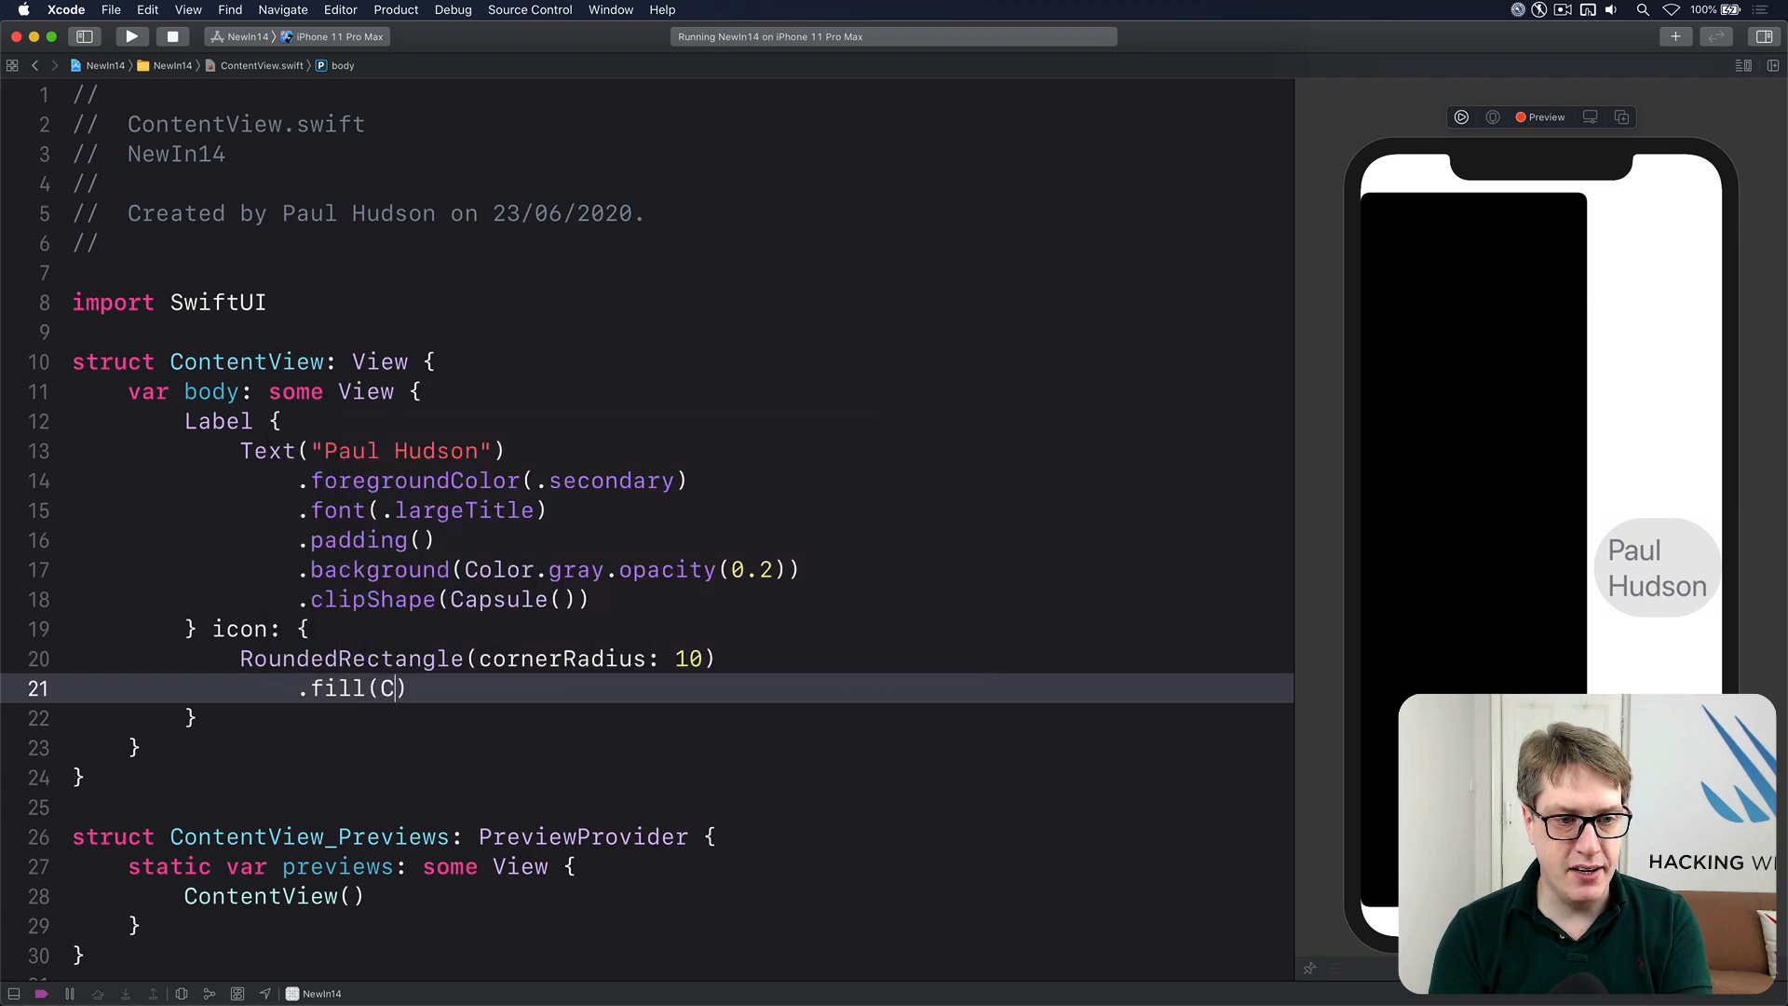
pyautogui.write('.frame(width:')
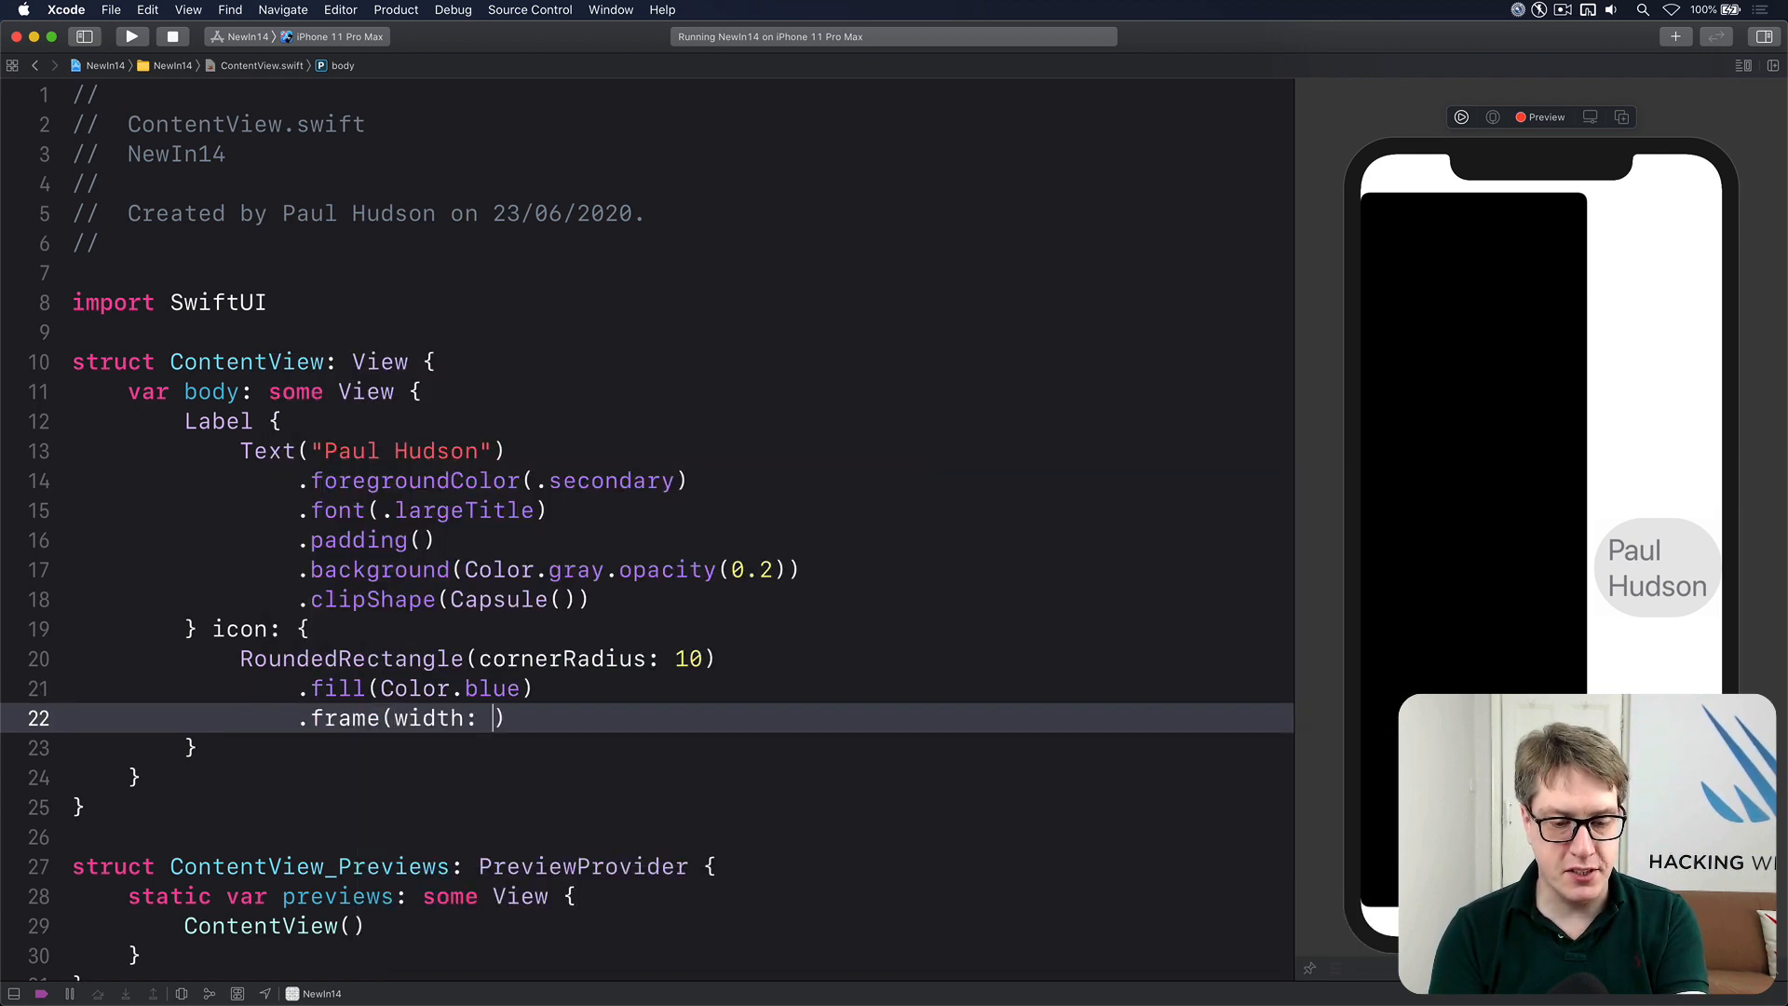
pyautogui.write('64, height: 64')
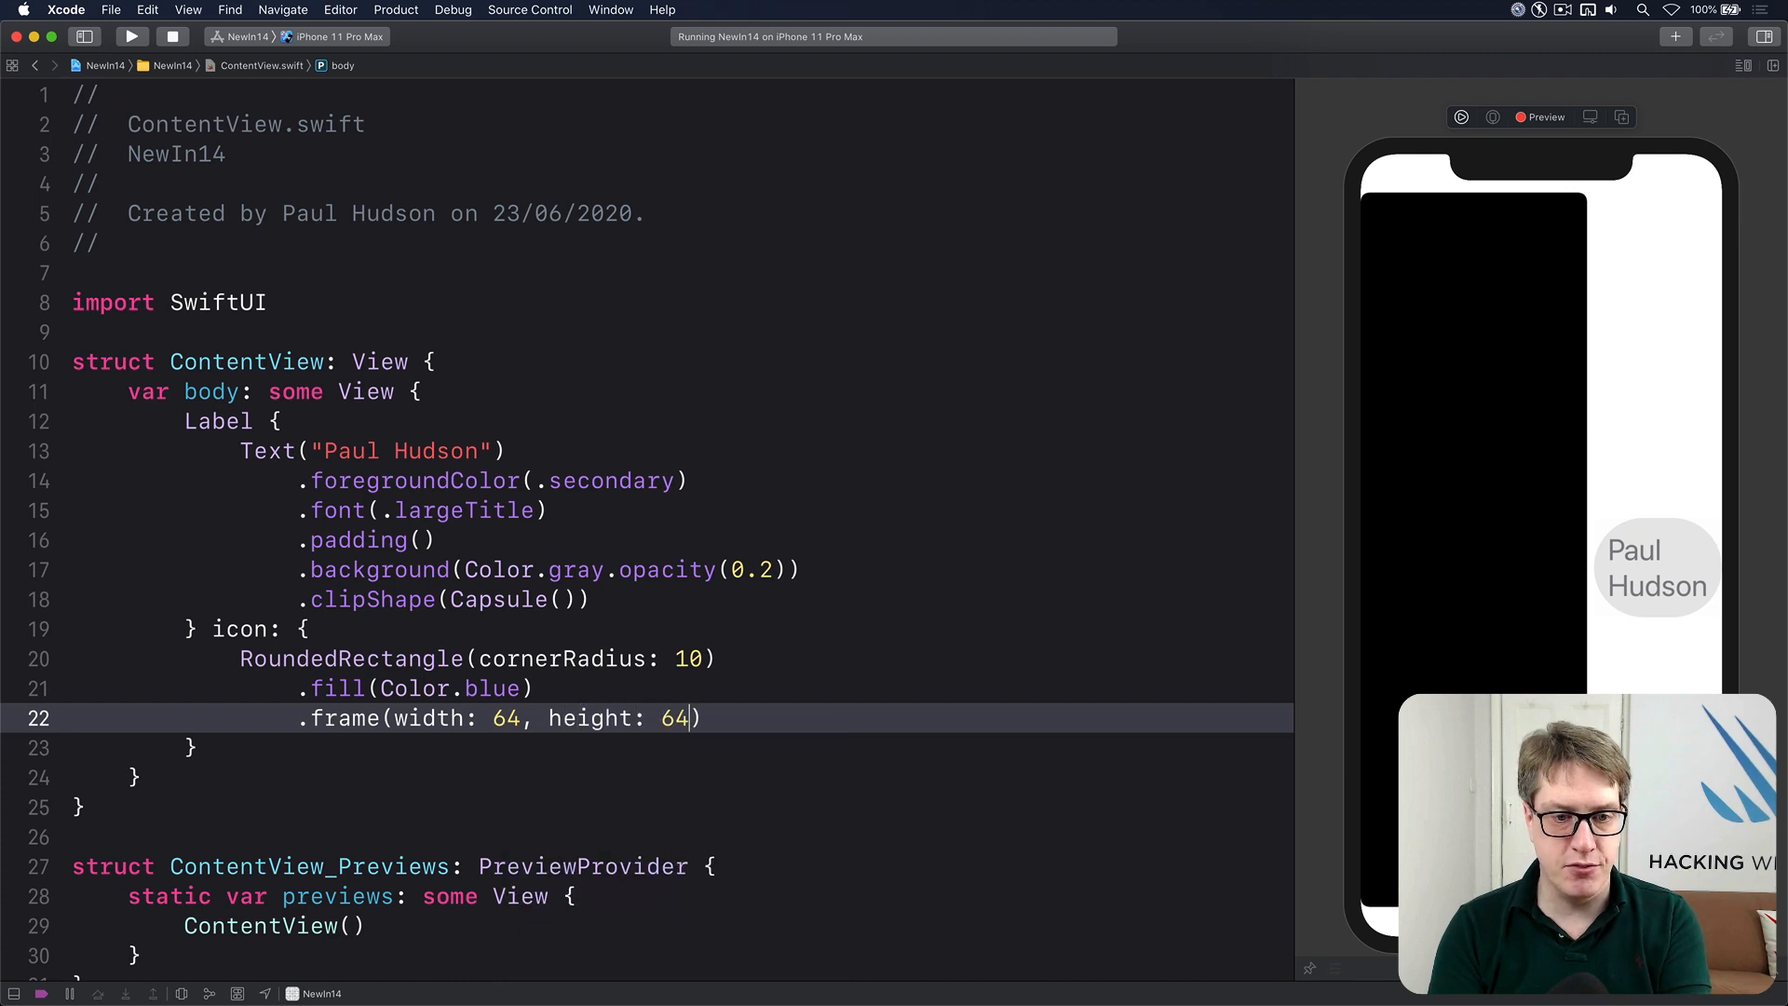